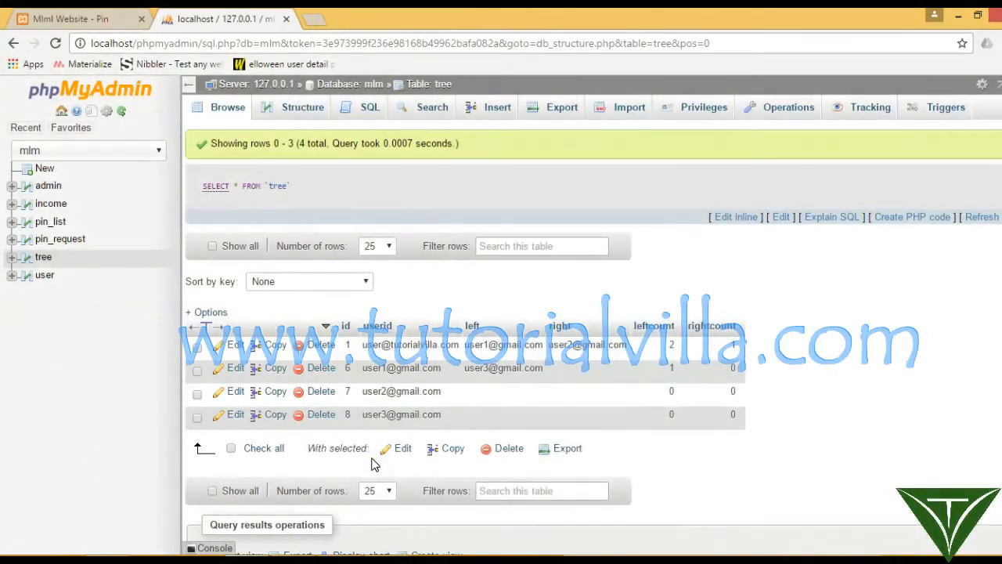
pyautogui.moveTo(436, 365)
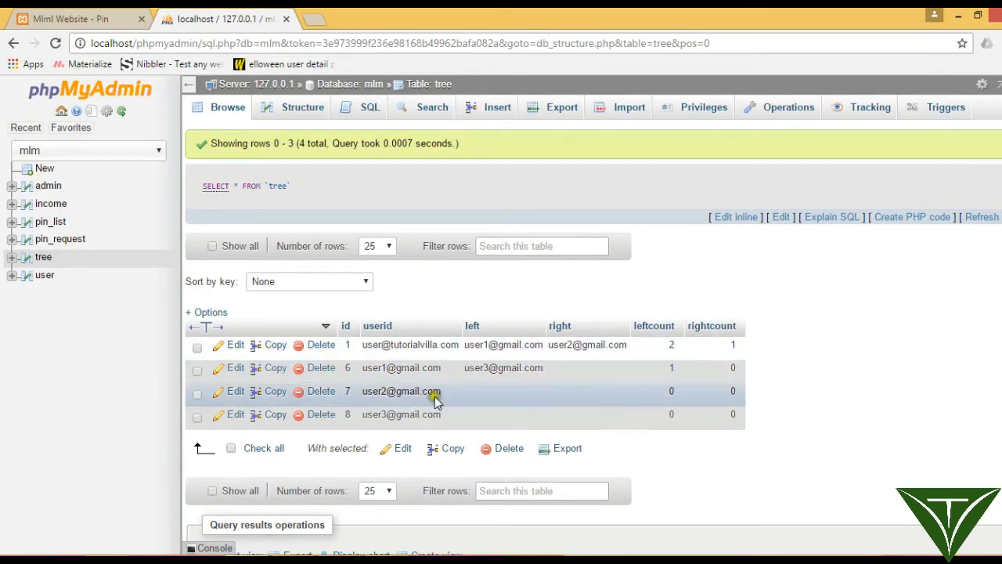
pyautogui.moveTo(419, 388)
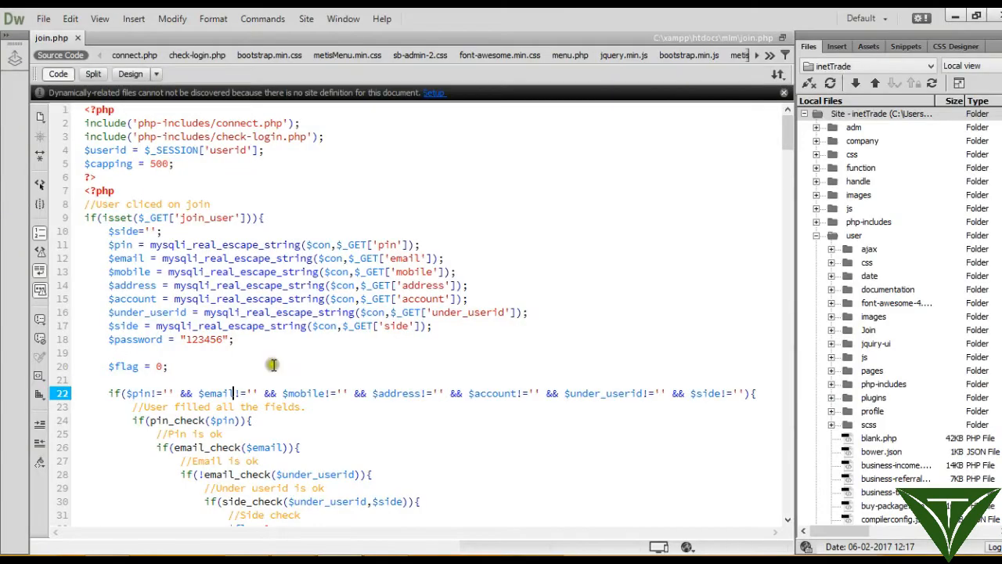
# Open home.php from the Files panel and start saving it under a new name
pyautogui.click(175, 244)
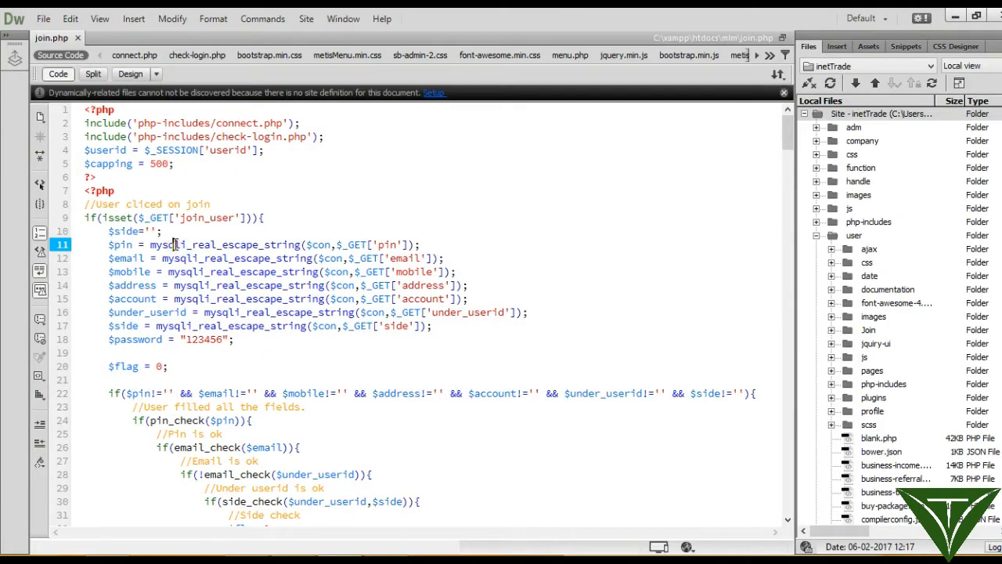
pyautogui.click(44, 18)
pyautogui.write('t')
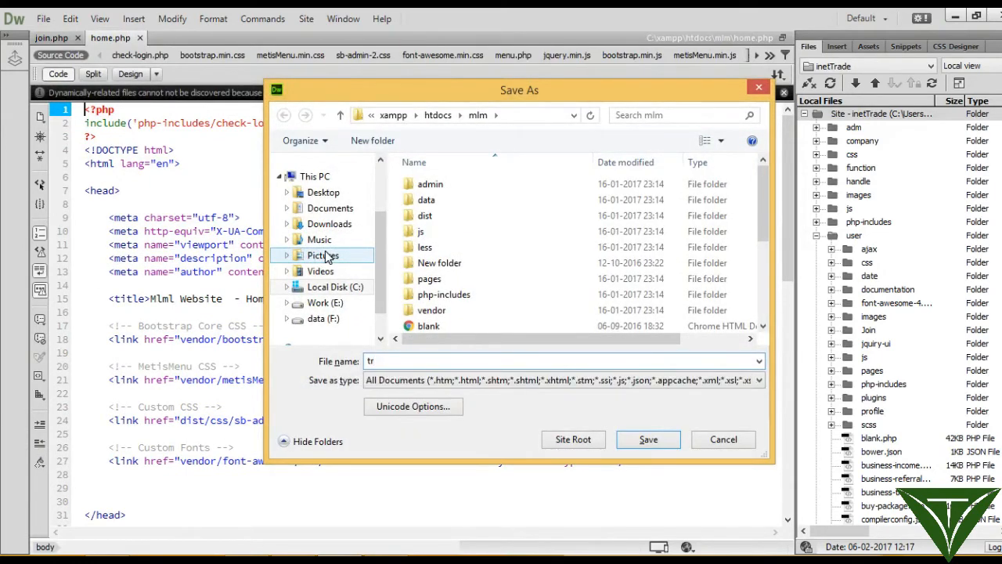
# Name the copy tree.php and save it in the mlm folder
pyautogui.write('ree.php')
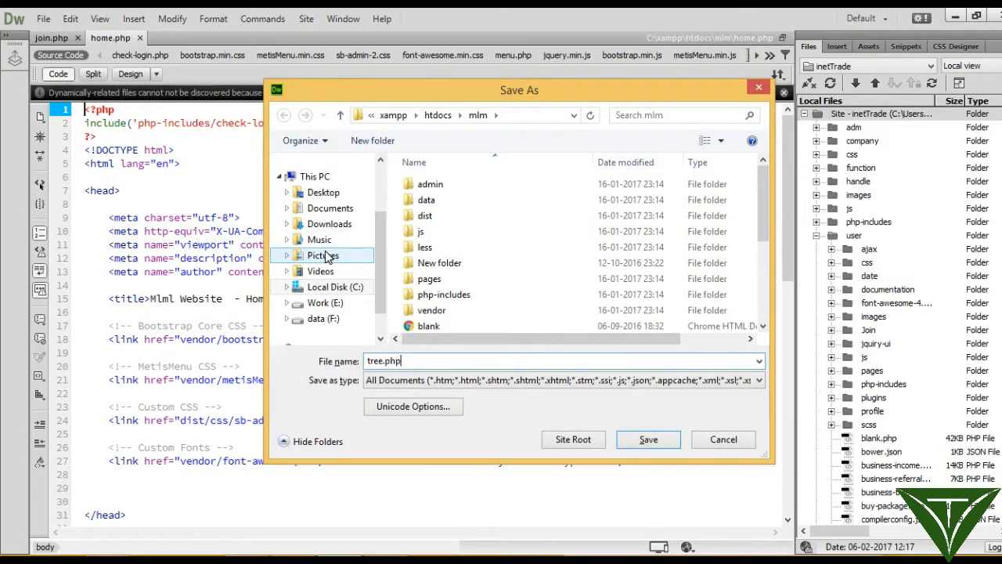
pyautogui.press('BackSpace')
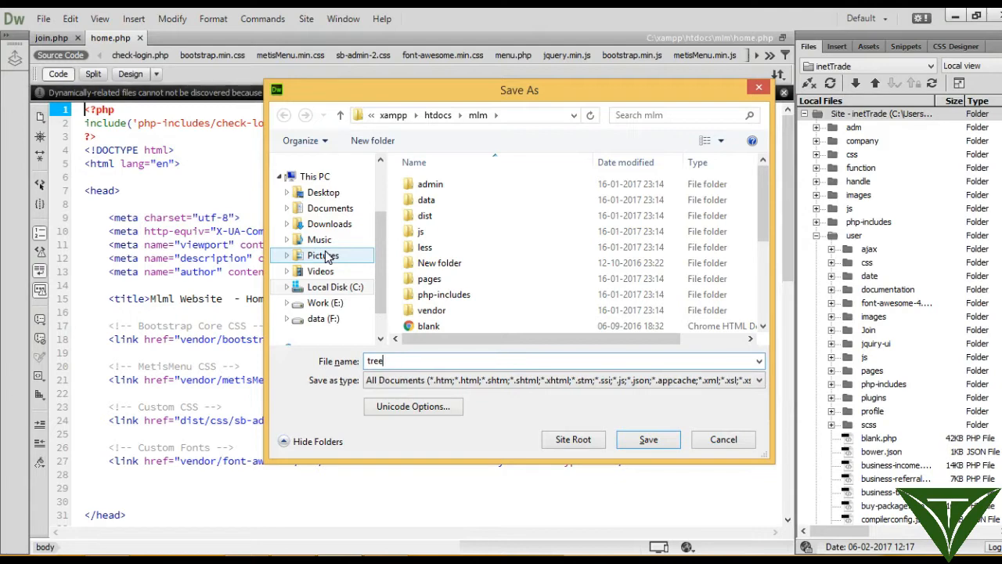
pyautogui.click(648, 439)
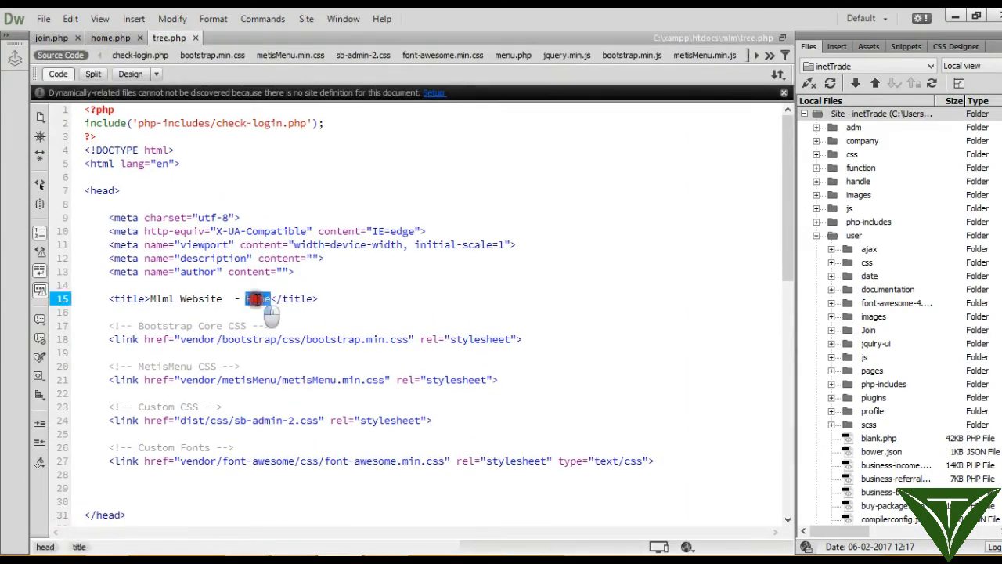
# Retitle the page 'Mlml Website - Tree' and copy join.php's check-login include line
pyautogui.write('T')
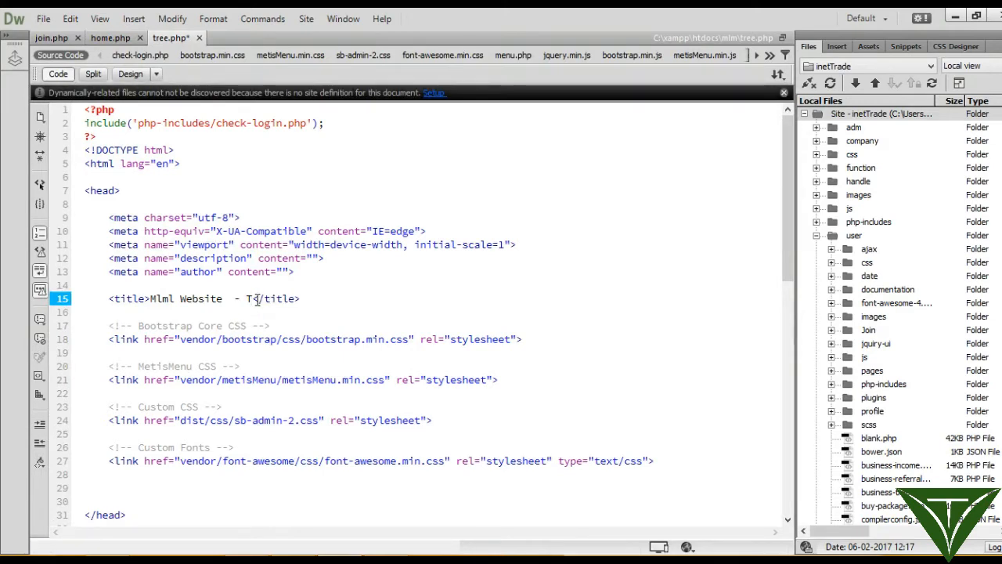
pyautogui.write('ree')
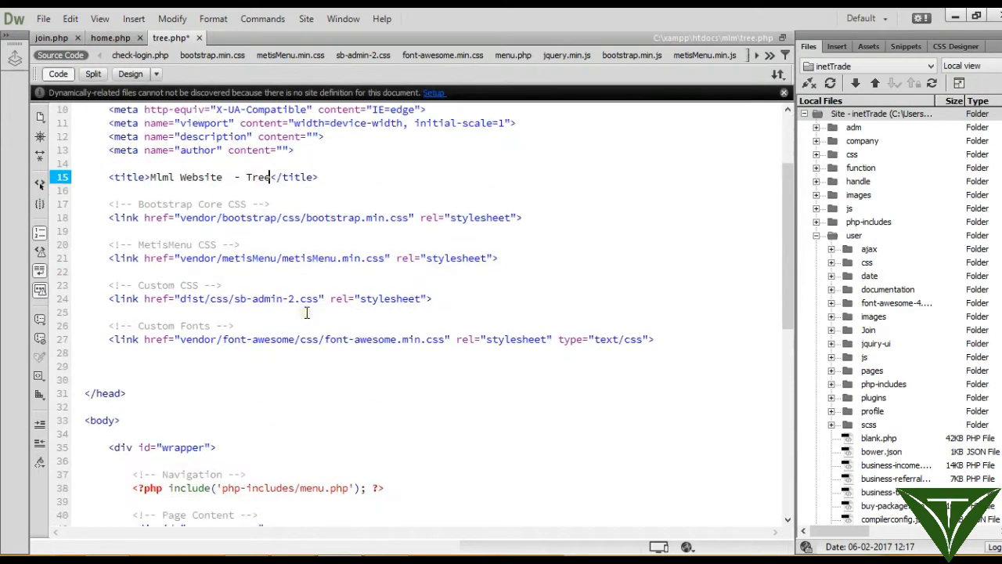
pyautogui.click(50, 38)
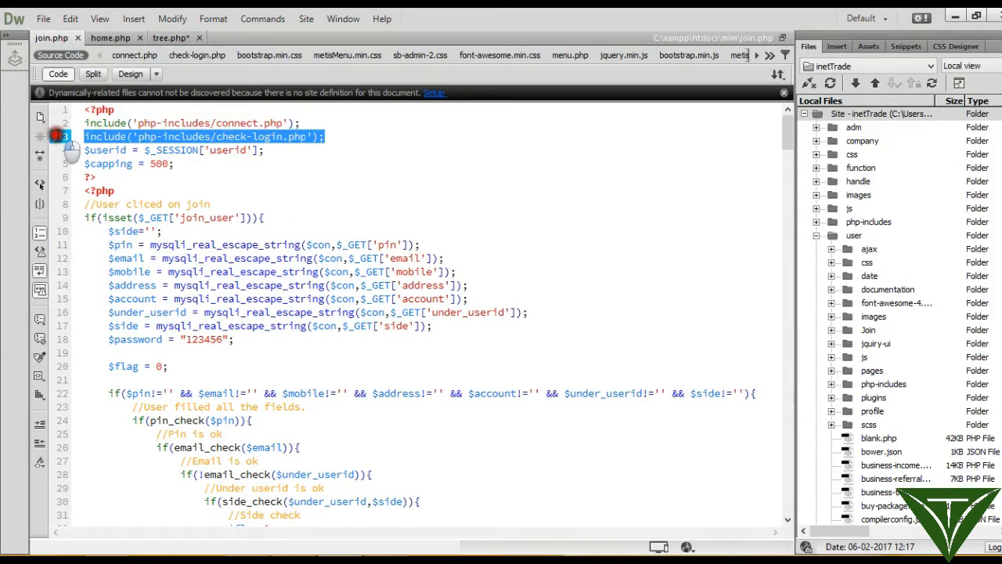
pyautogui.click(170, 37)
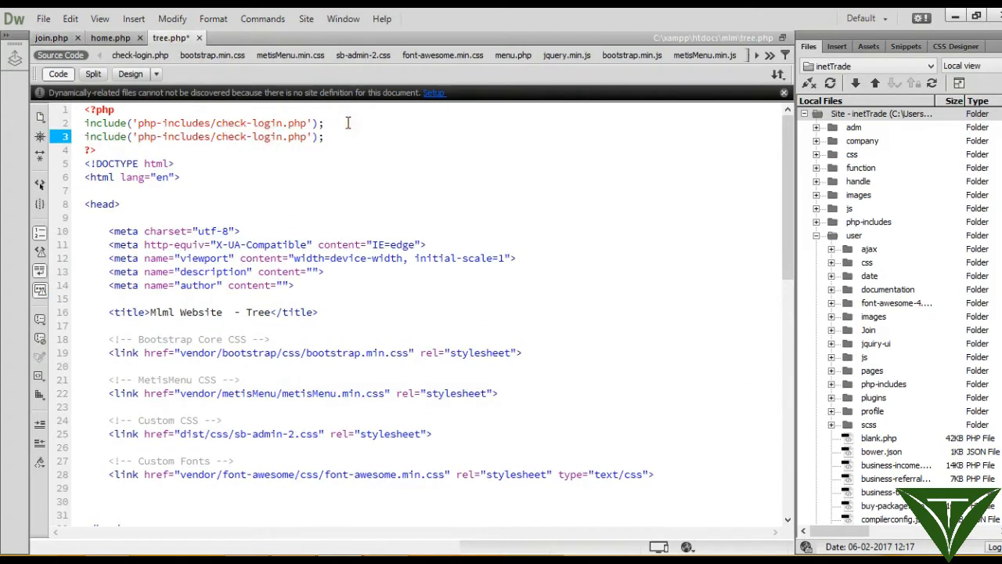
pyautogui.scroll(-3)
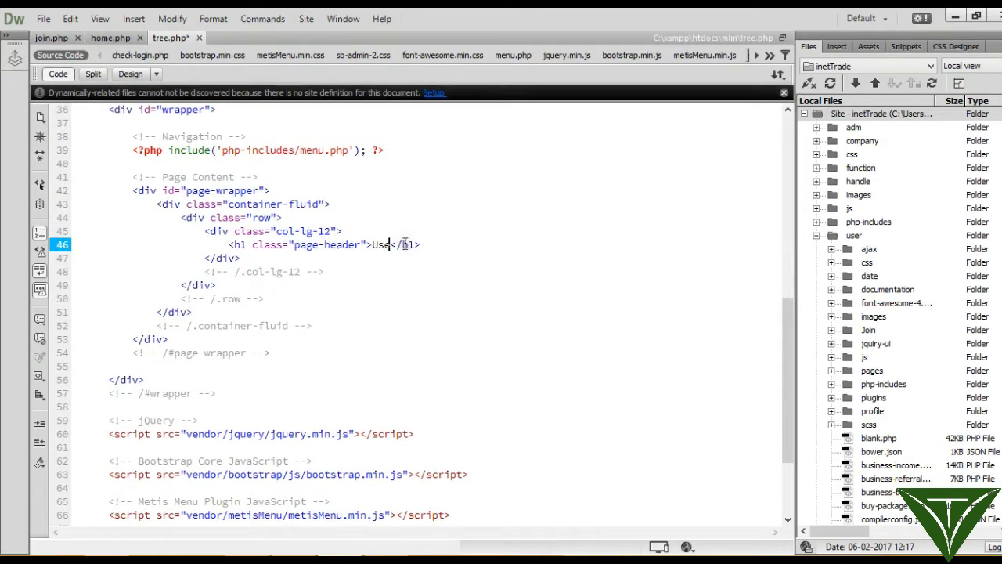
# Change the heading to Tree and add row, col-lg-12 and table-responsive divs below
pyautogui.write('Tre')
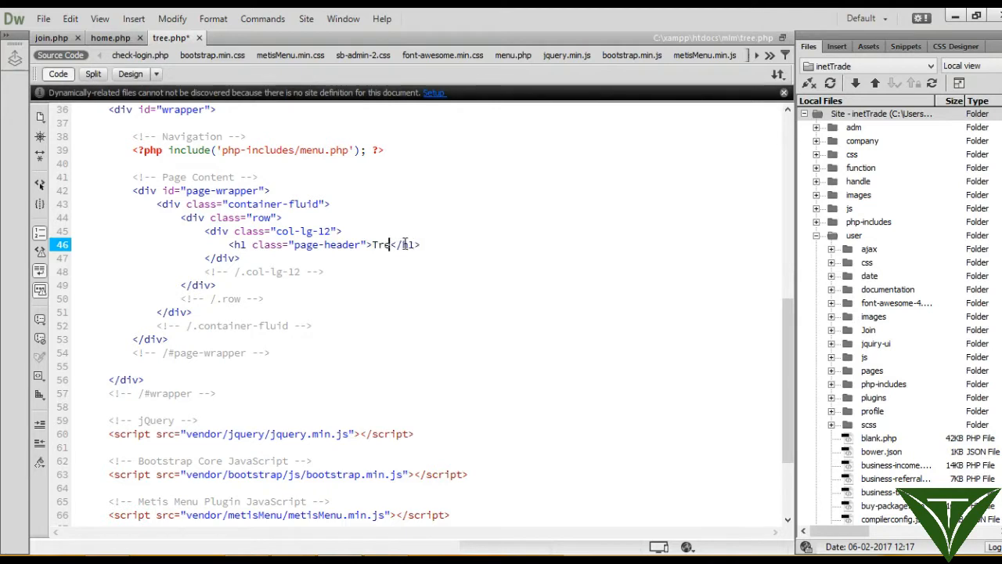
pyautogui.write('ee')
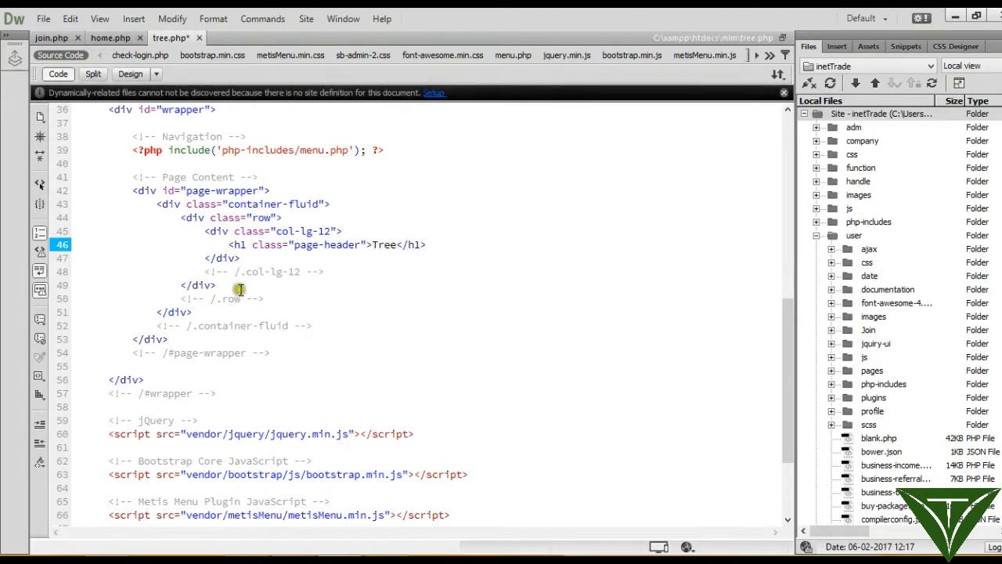
pyautogui.write('<>')
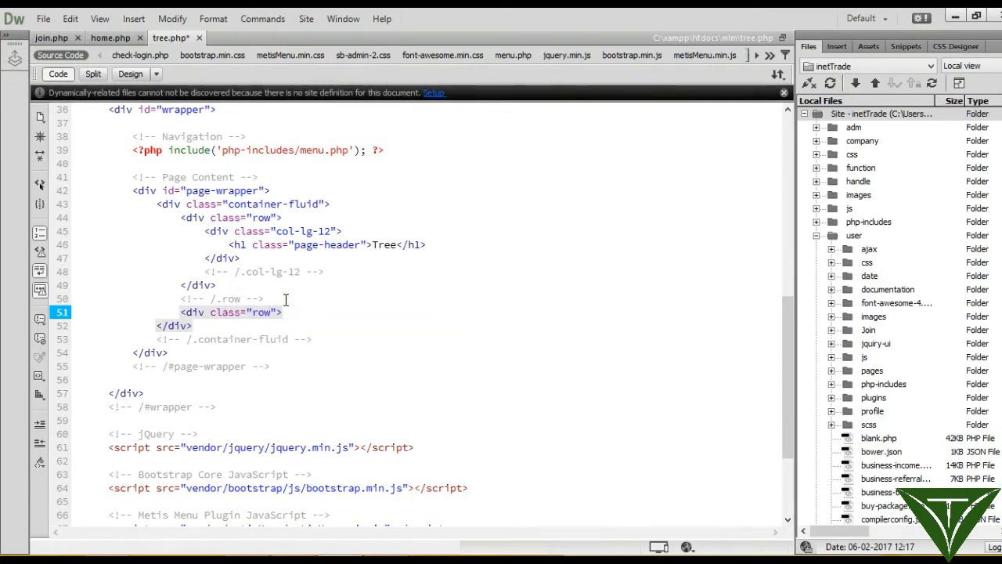
pyautogui.write('</div>')
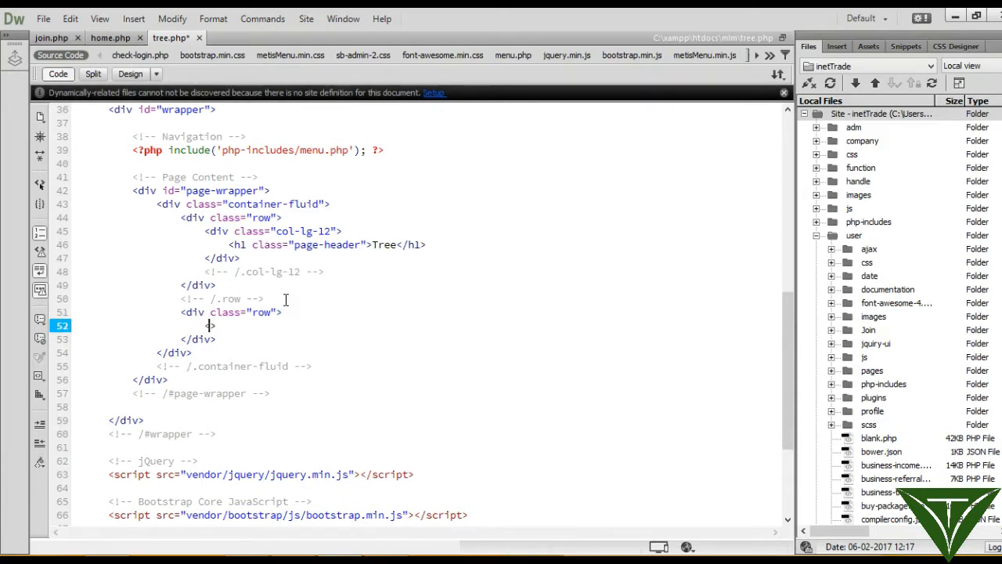
pyautogui.write('div class="col-lg-12')
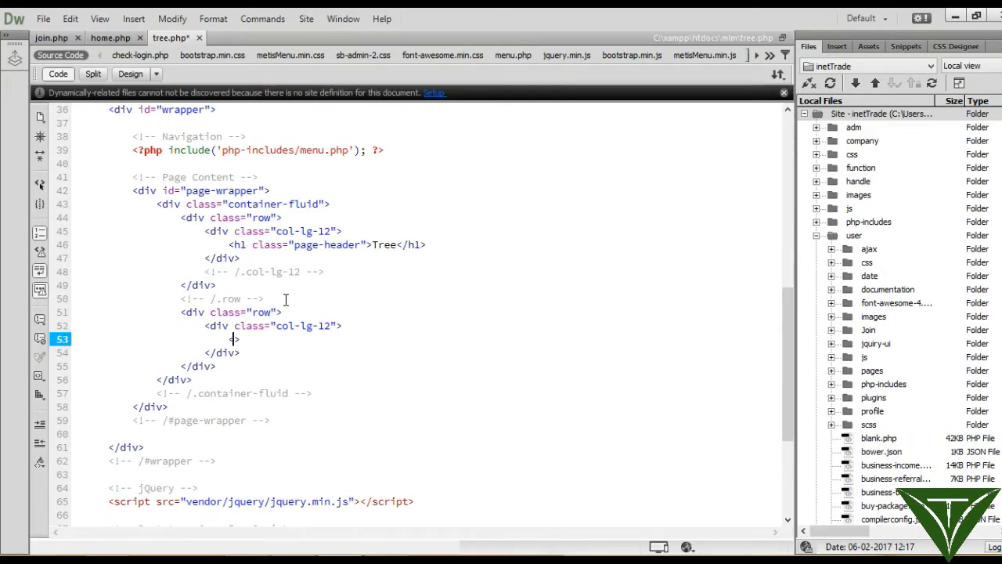
pyautogui.write('<>')
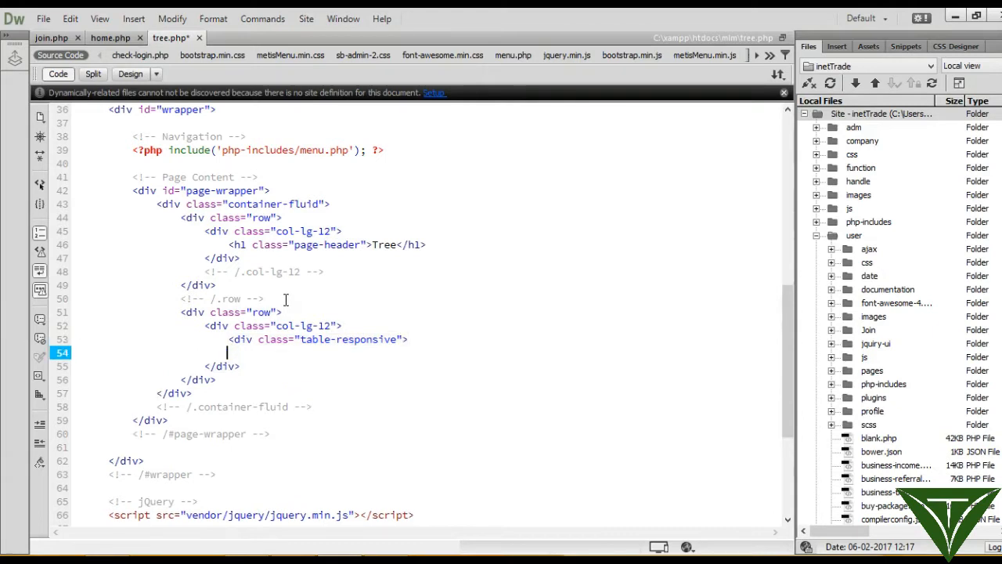
pyautogui.write('</div>')
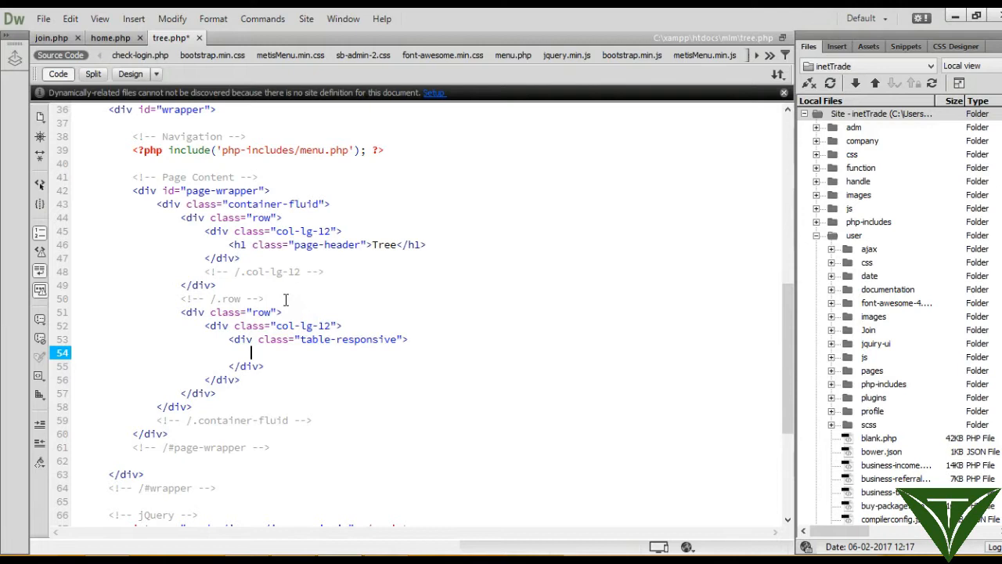
pyautogui.write('<tab>')
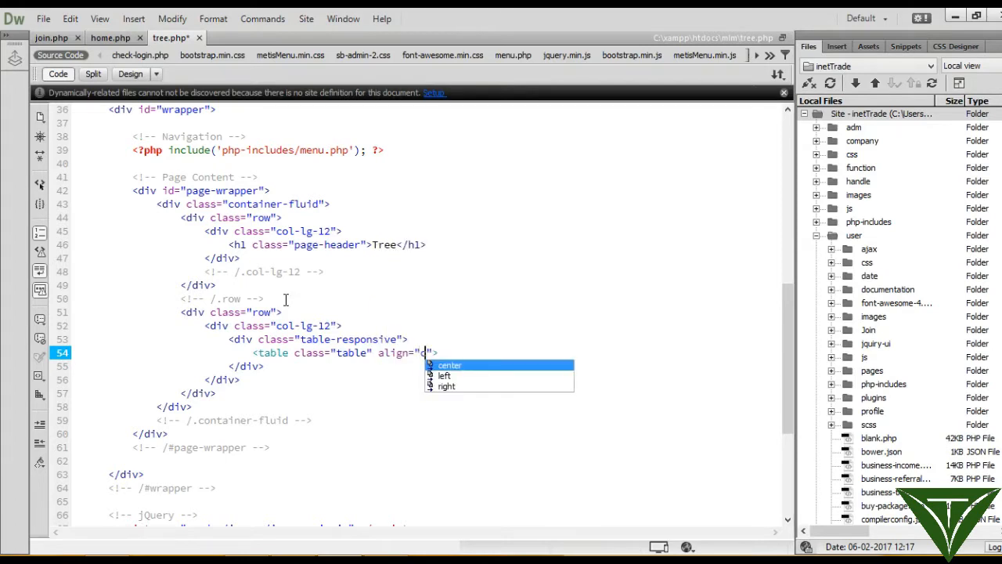
# Type a centered table with border 0 and centered text, then open its first row
pyautogui.click(449, 365)
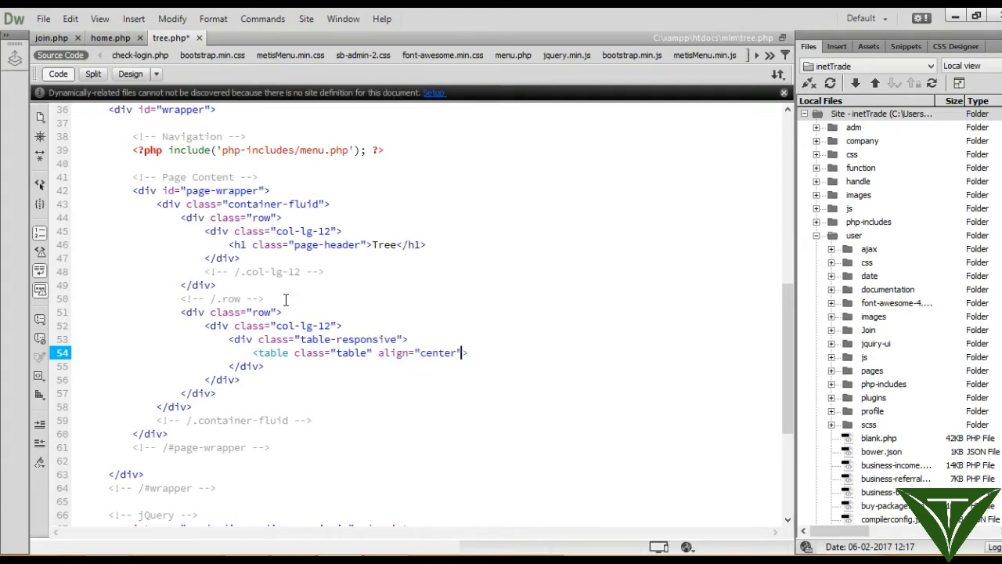
pyautogui.write('border="0" style="')
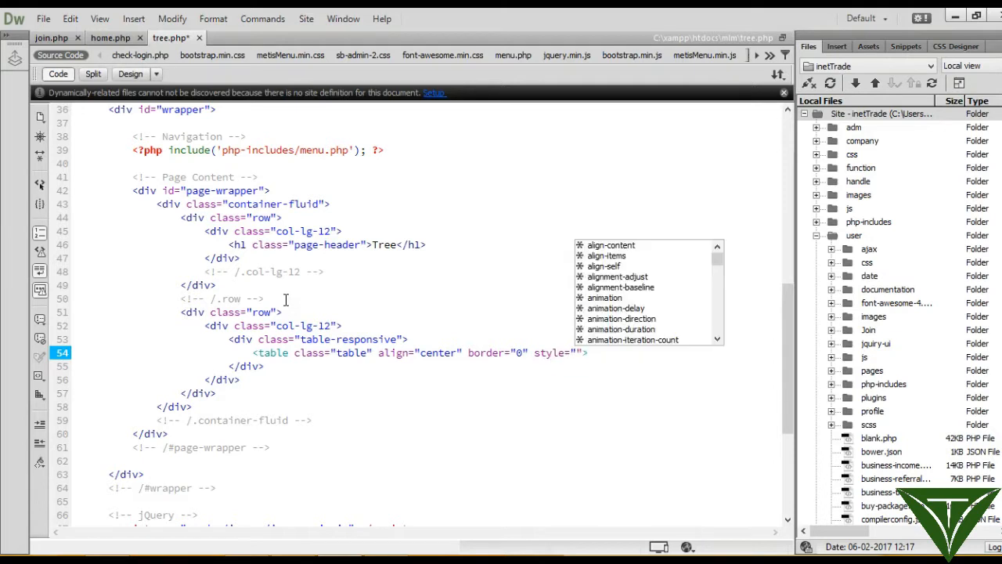
pyautogui.write('text-align:center')
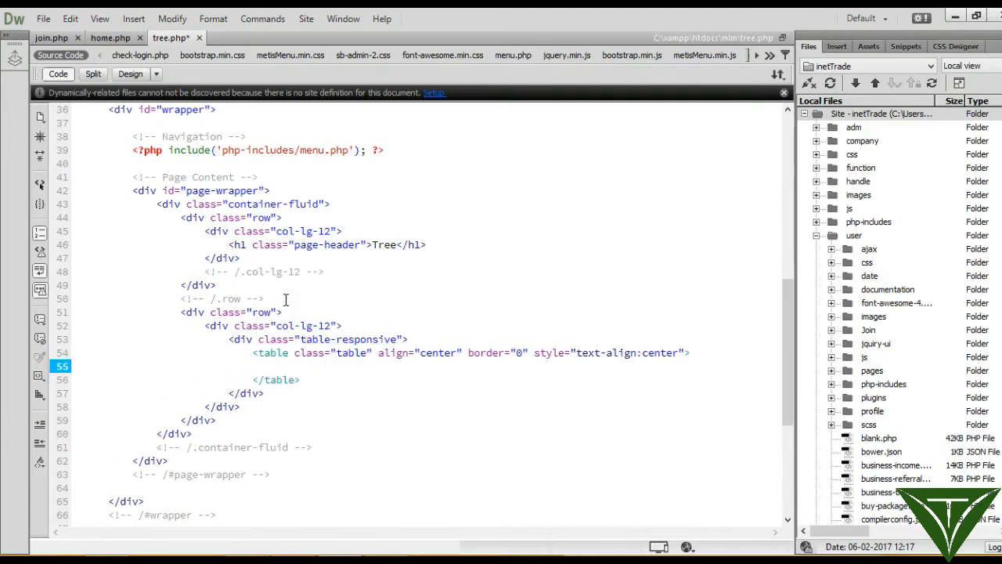
pyautogui.write('<>')
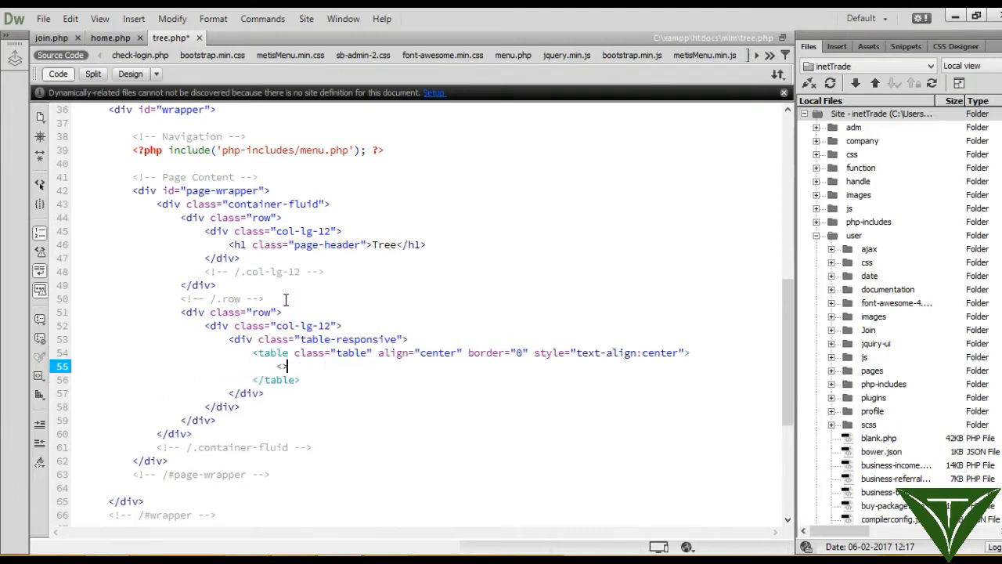
pyautogui.write('tr')
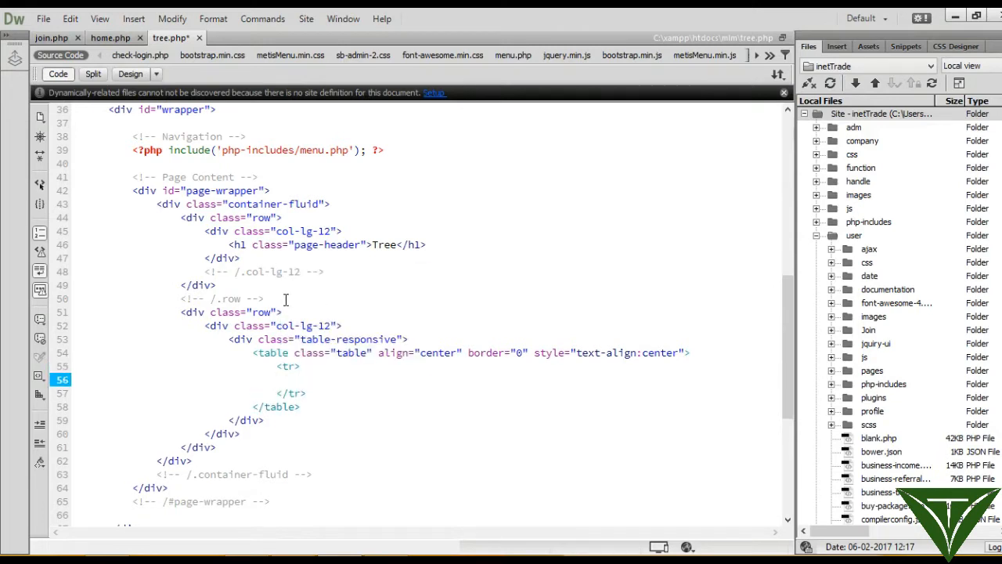
# Fill the first table row with three cells reading 1, user and 1
pyautogui.click(299, 379)
pyautogui.write('<>')
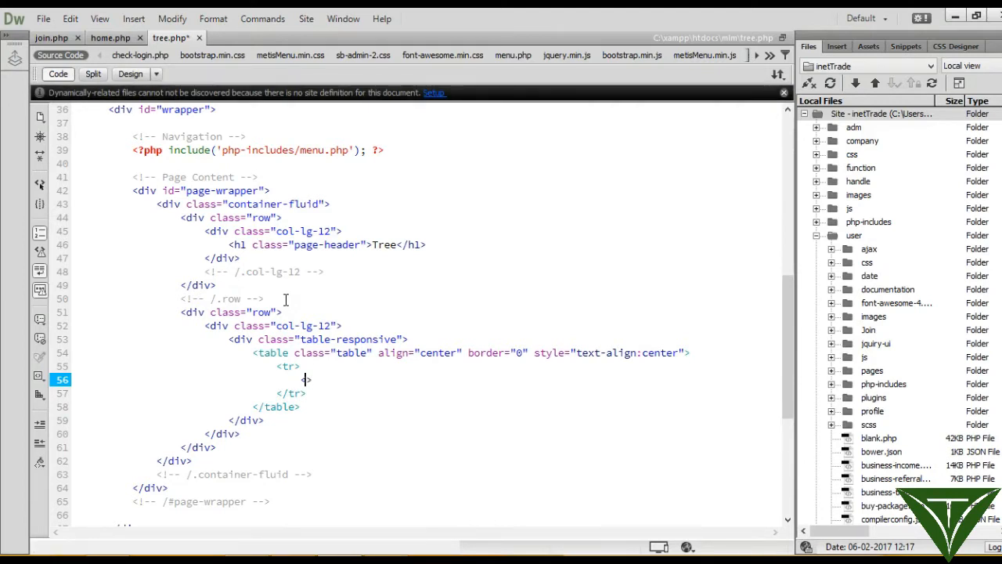
pyautogui.write('<')
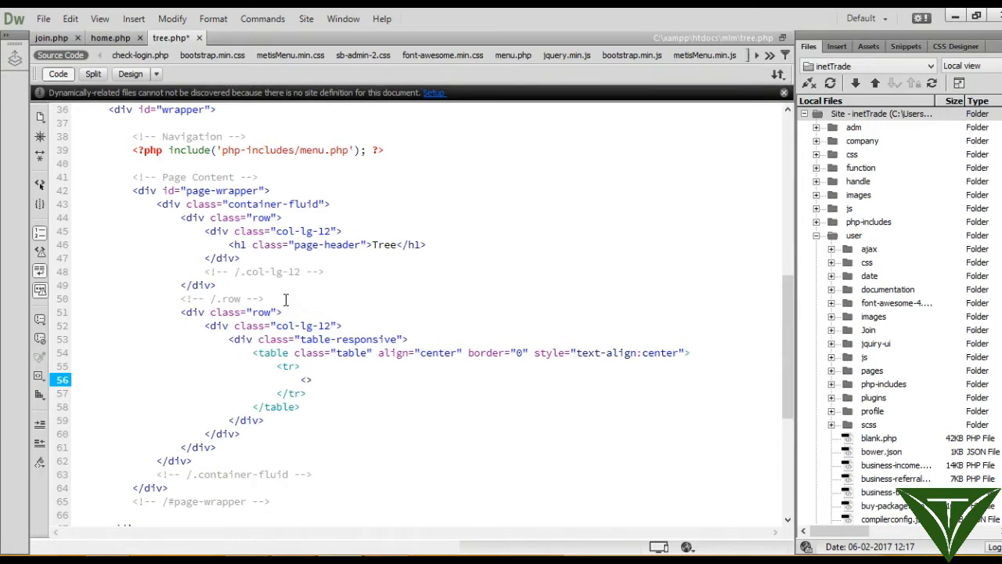
pyautogui.click(304, 380)
pyautogui.write('td')
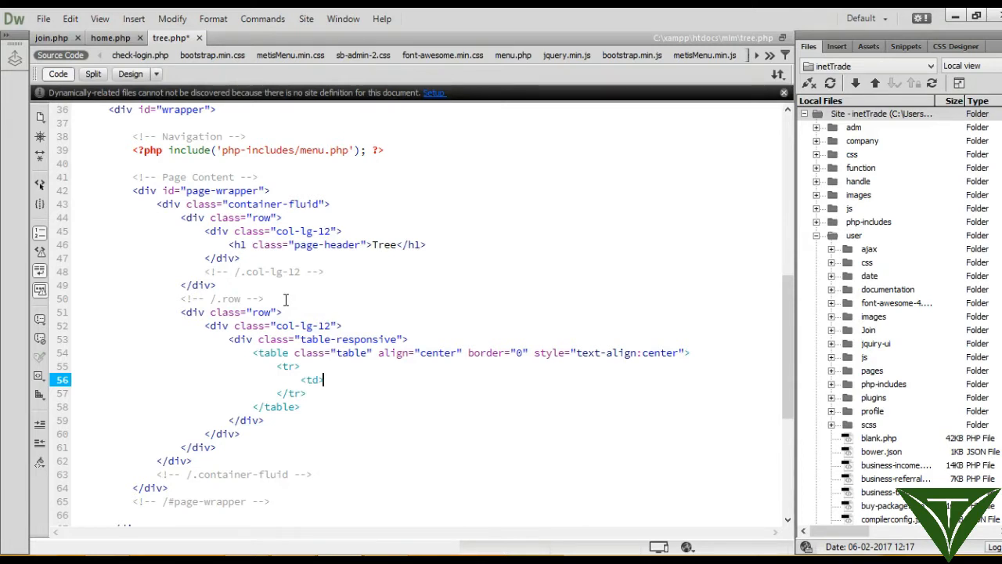
pyautogui.write('>')
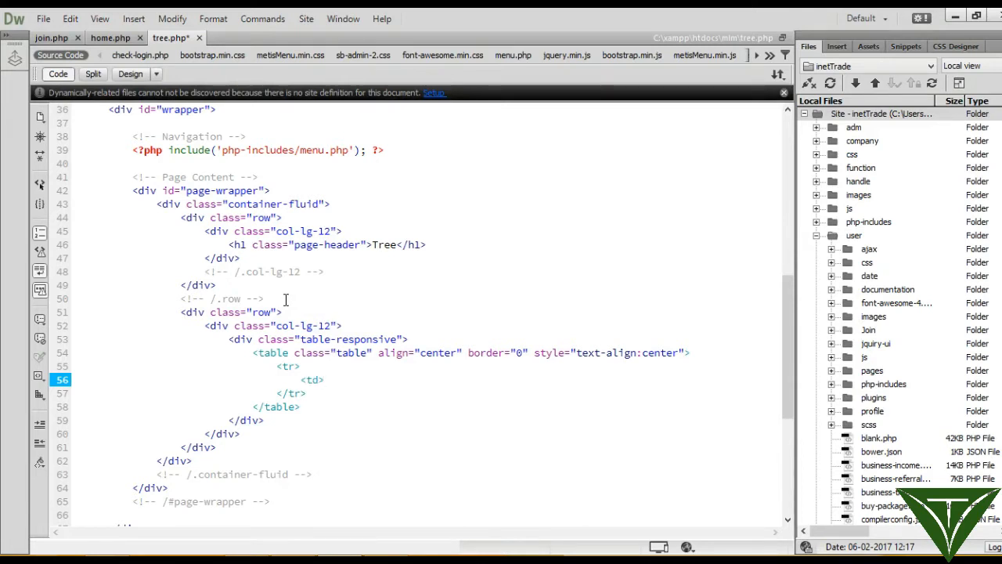
pyautogui.write('1</td>')
pyautogui.write('<td></td>')
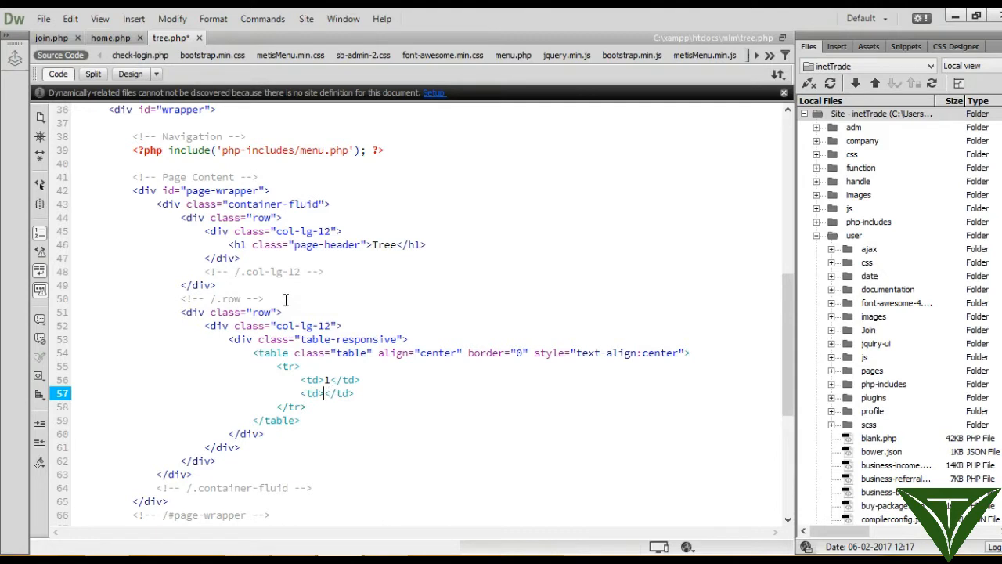
pyautogui.write('user')
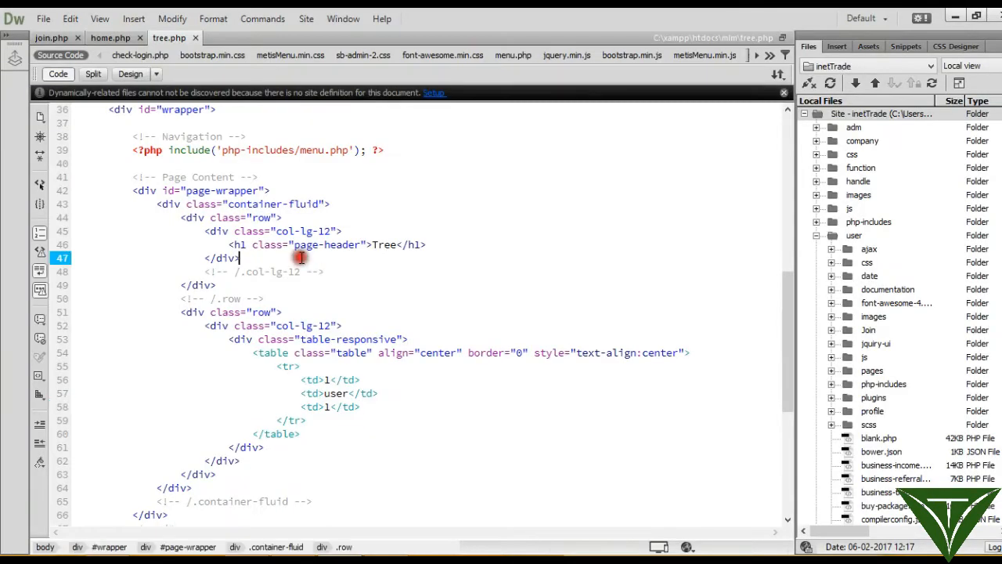
# In menu.php, add a Tree link to the sidebar menu list
pyautogui.click(514, 55)
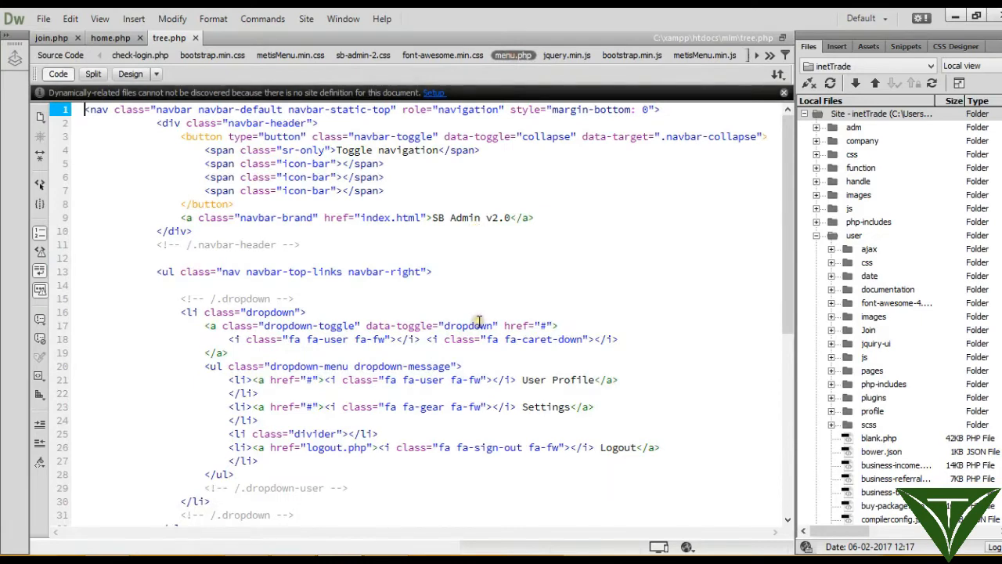
pyautogui.scroll(-3)
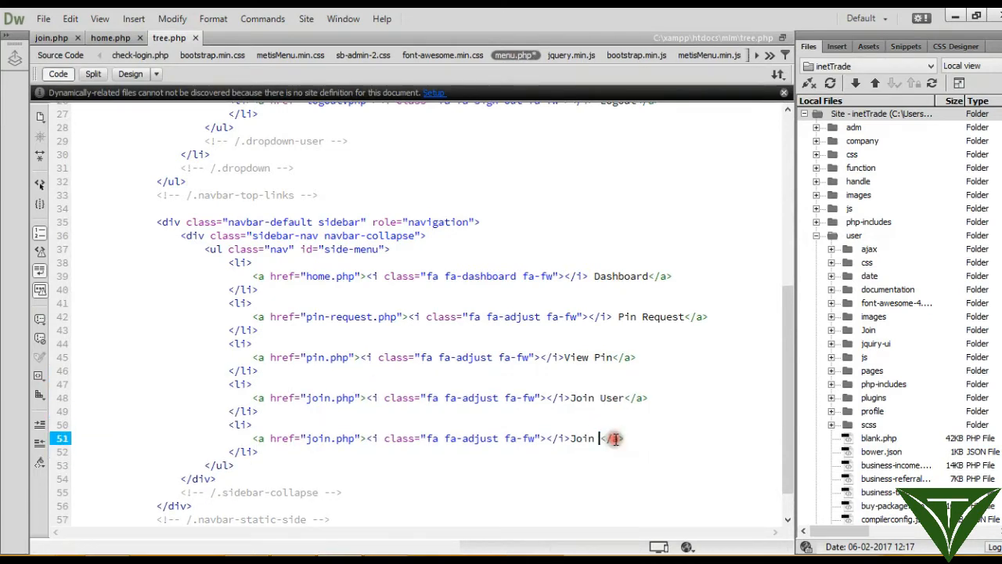
pyautogui.write('Tree')
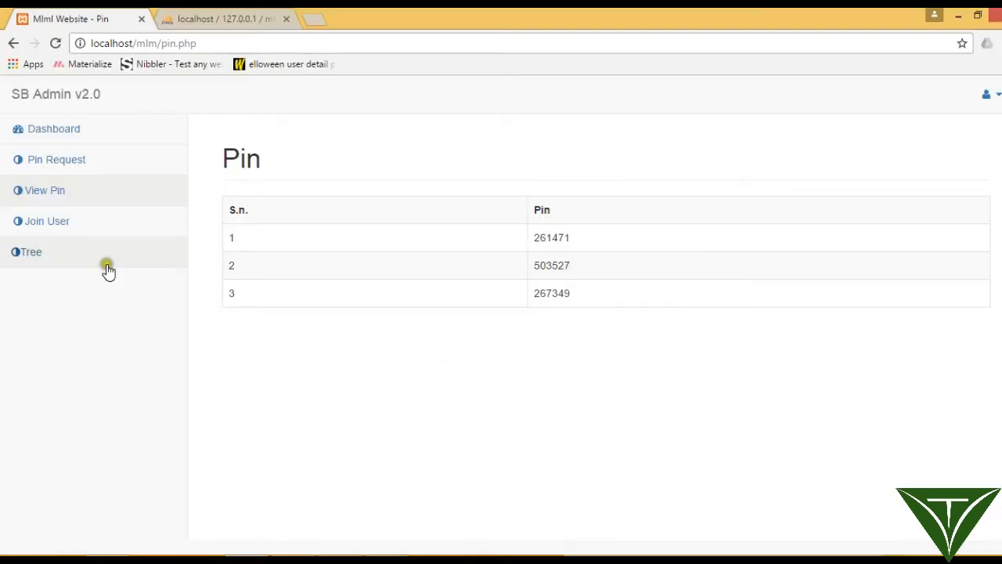
# Open the Tree page from the dashboard sidebar in Chrome
pyautogui.click(31, 251)
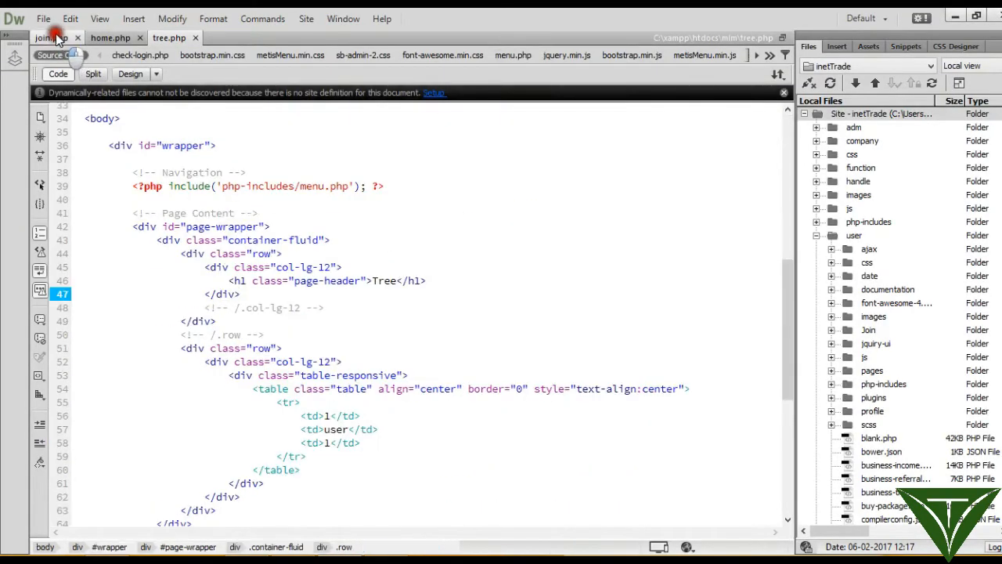
# Take join.php's header lines and select tree.php's PHP include lines to replace them
pyautogui.click(48, 37)
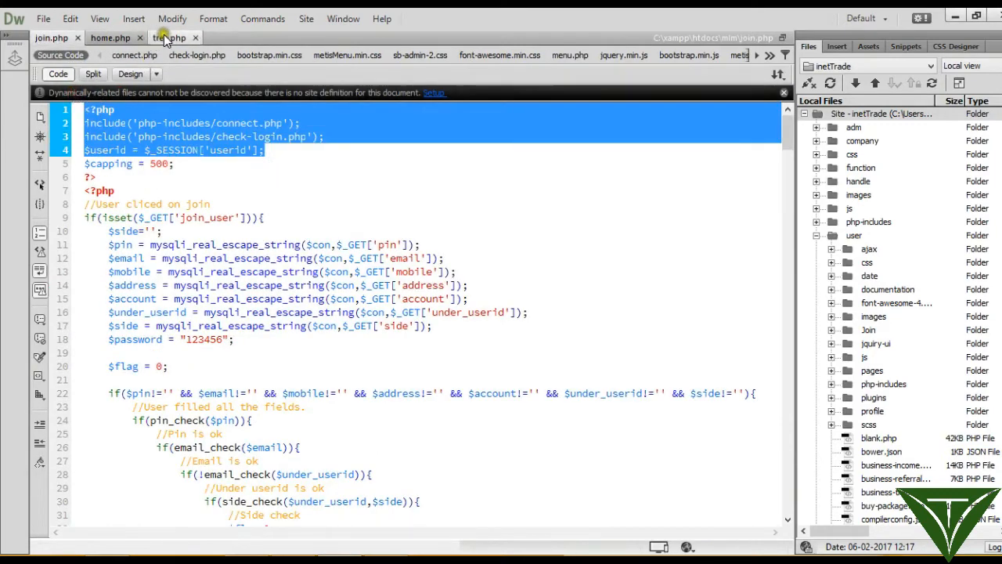
pyautogui.click(170, 38)
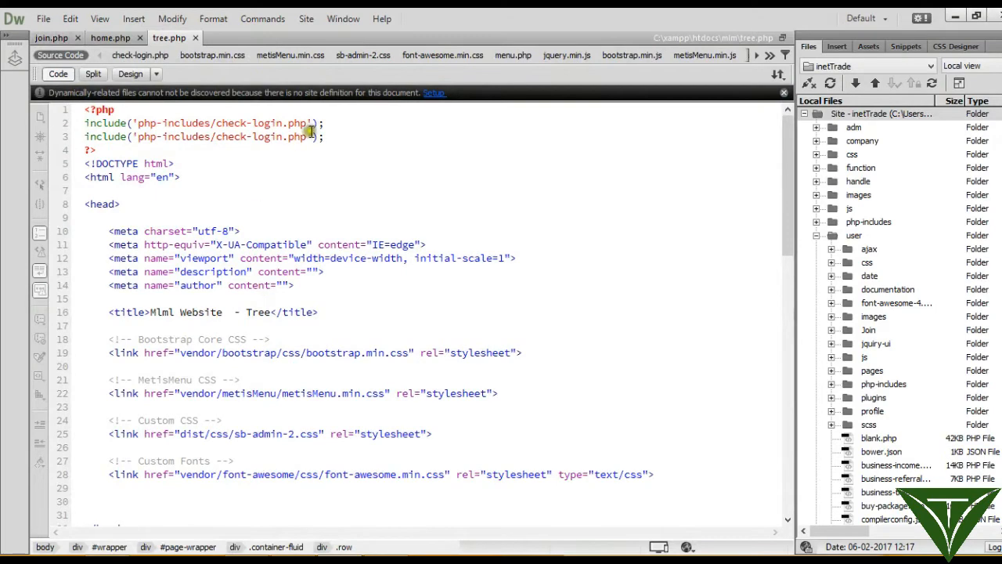
pyautogui.moveTo(86, 110); pyautogui.dragTo(323, 136)
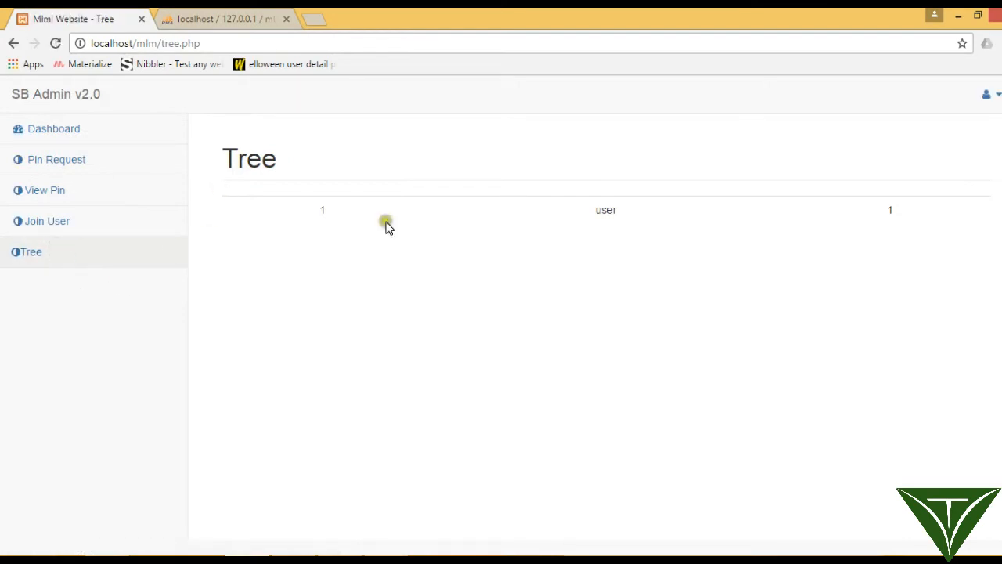
pyautogui.moveTo(568, 241)
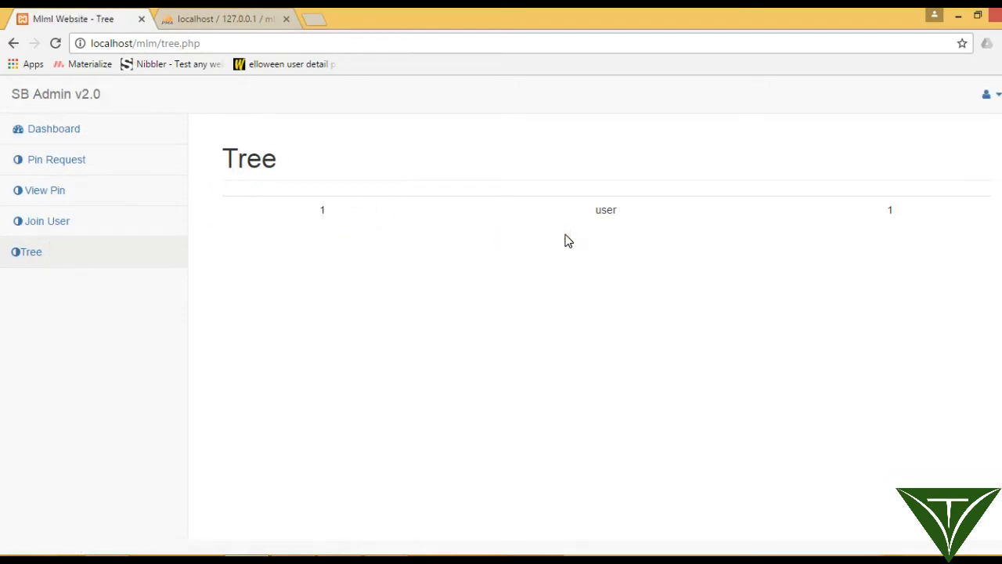
pyautogui.moveTo(625, 220)
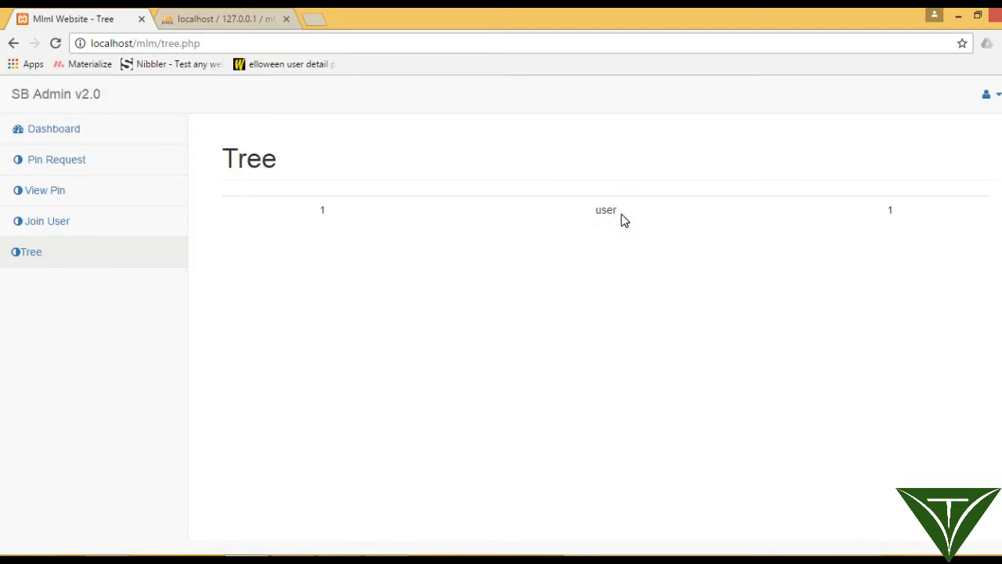
# Select the word 'user' in the rendered Tree page table
pyautogui.doubleClick(605, 209)
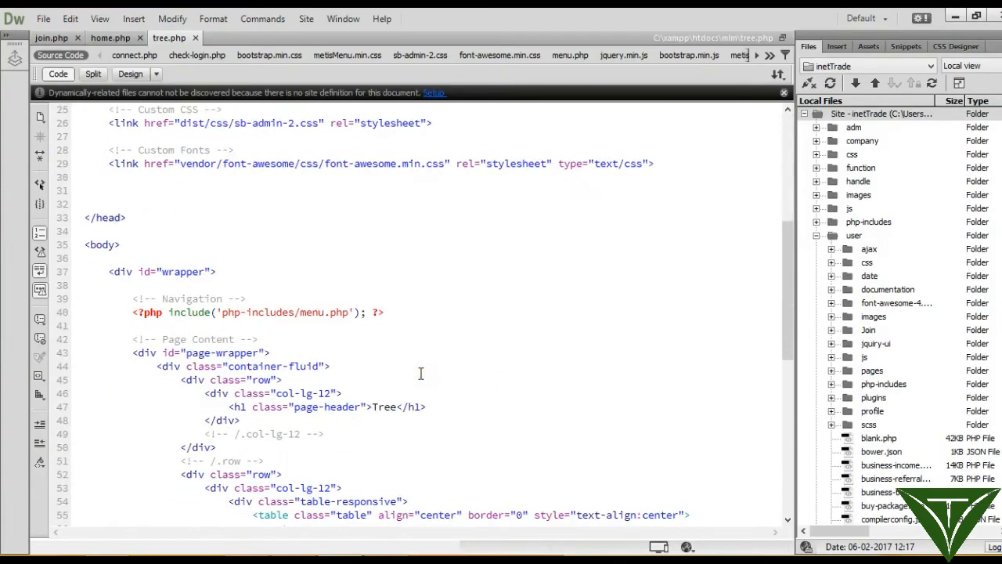
# Replace the user placeholder text with a fa-4x user icon coloured #736E6F
pyautogui.scroll(-3)
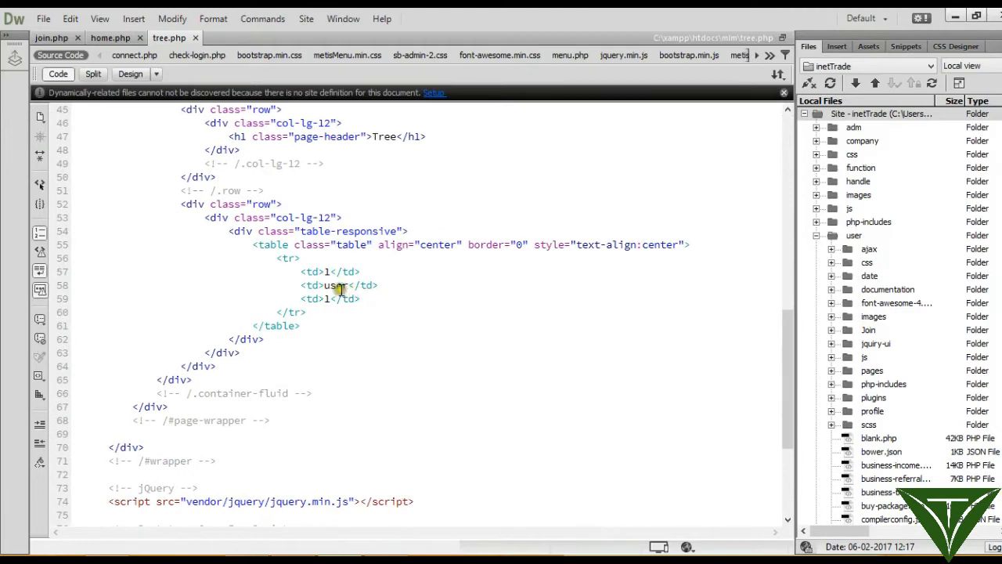
pyautogui.doubleClick(336, 285)
pyautogui.write('<i>')
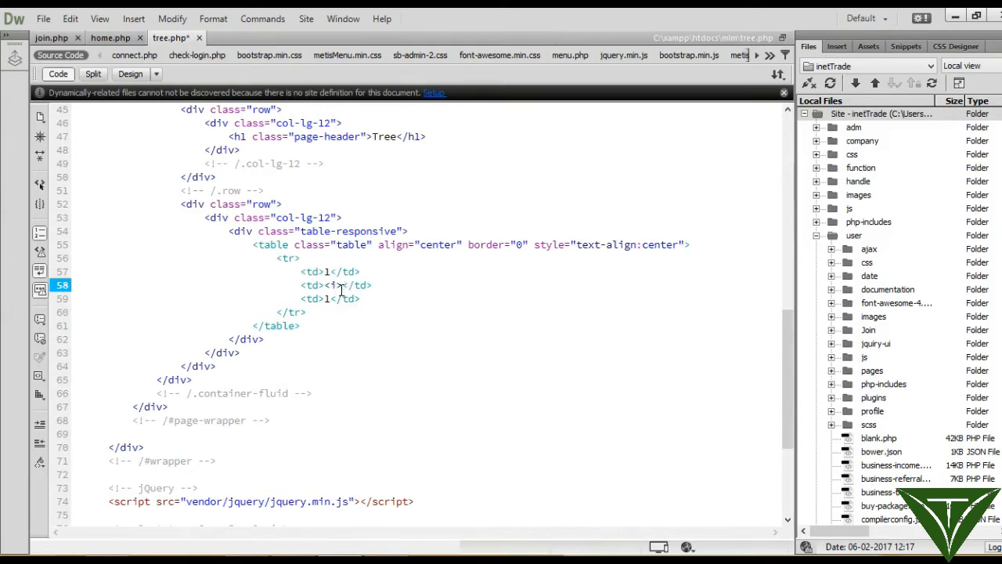
pyautogui.write('class=""')
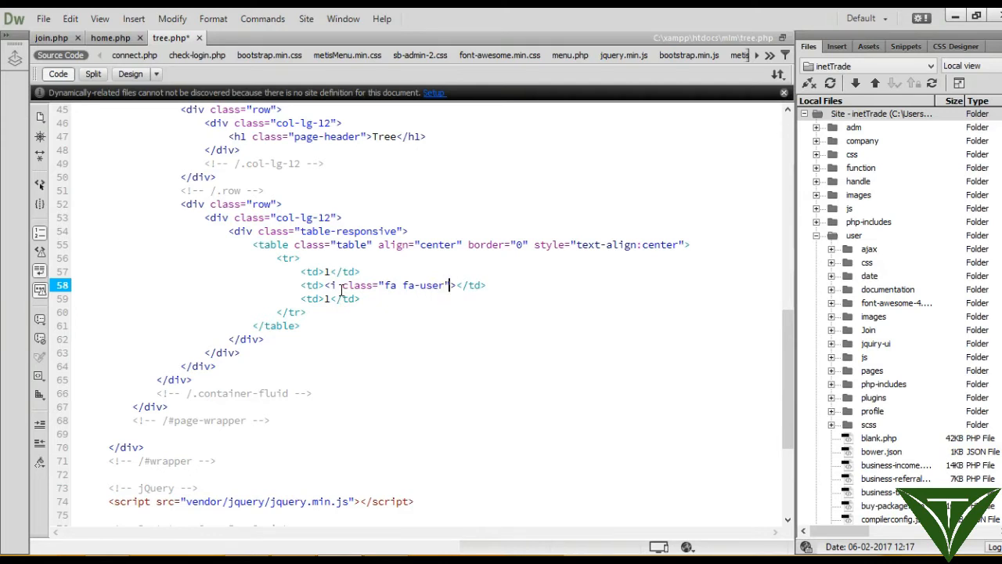
pyautogui.write('fa-4x')
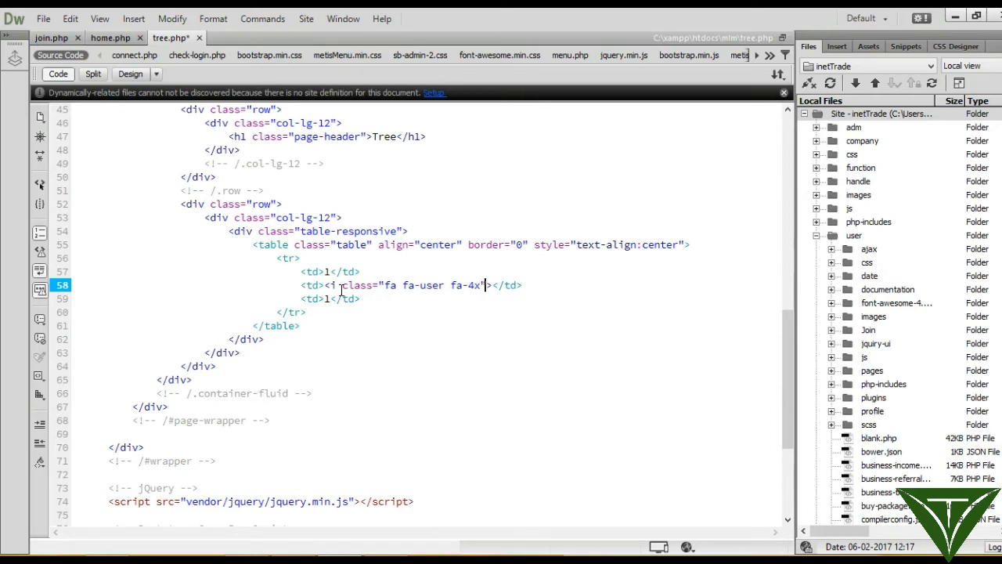
pyautogui.write('style=""')
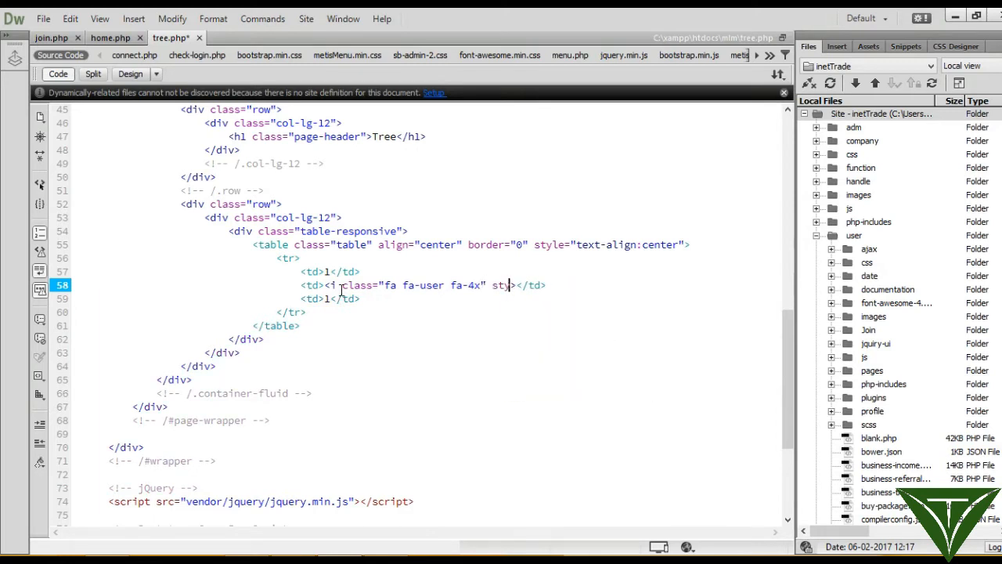
pyautogui.write('style="')
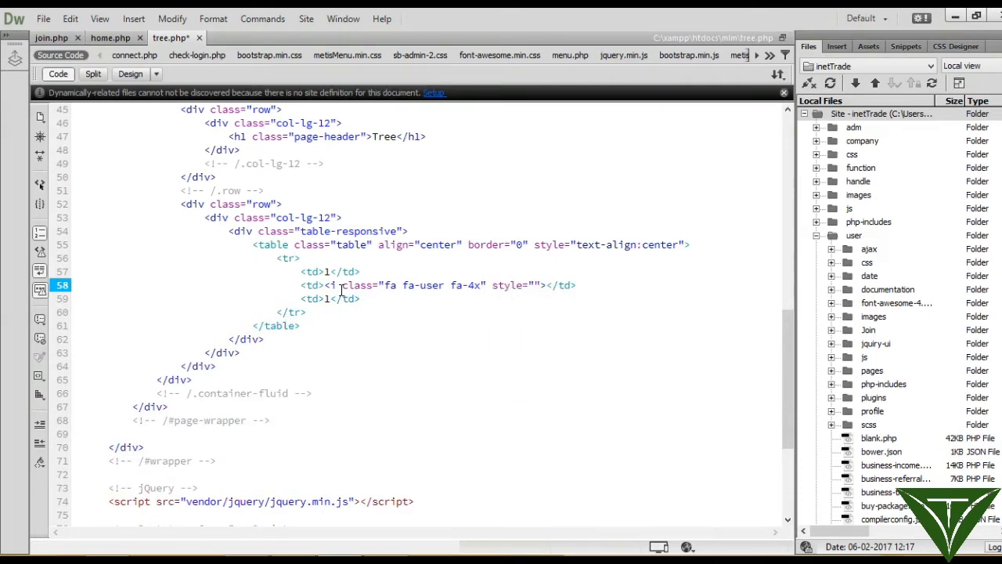
pyautogui.write('color:')
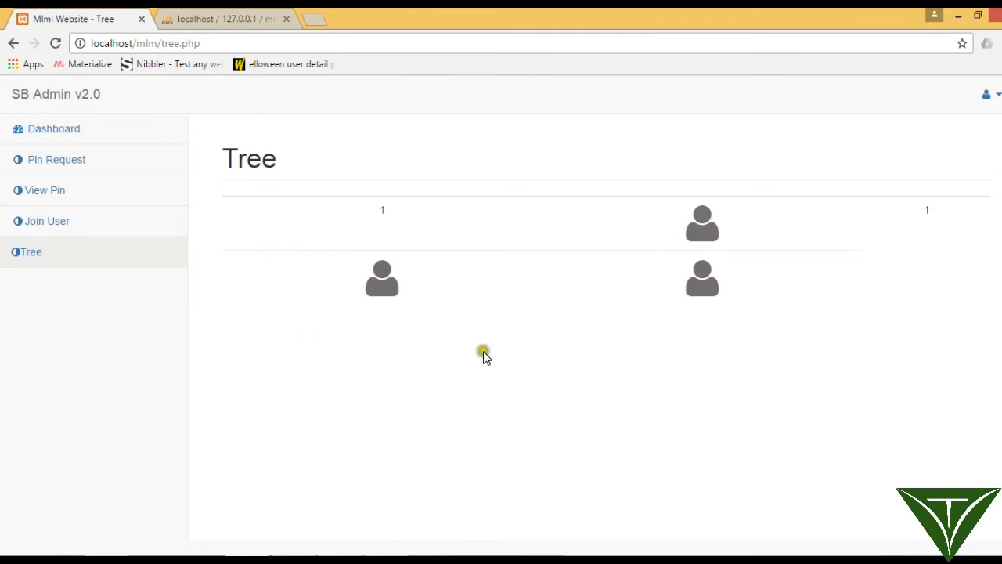
pyautogui.moveTo(685, 234)
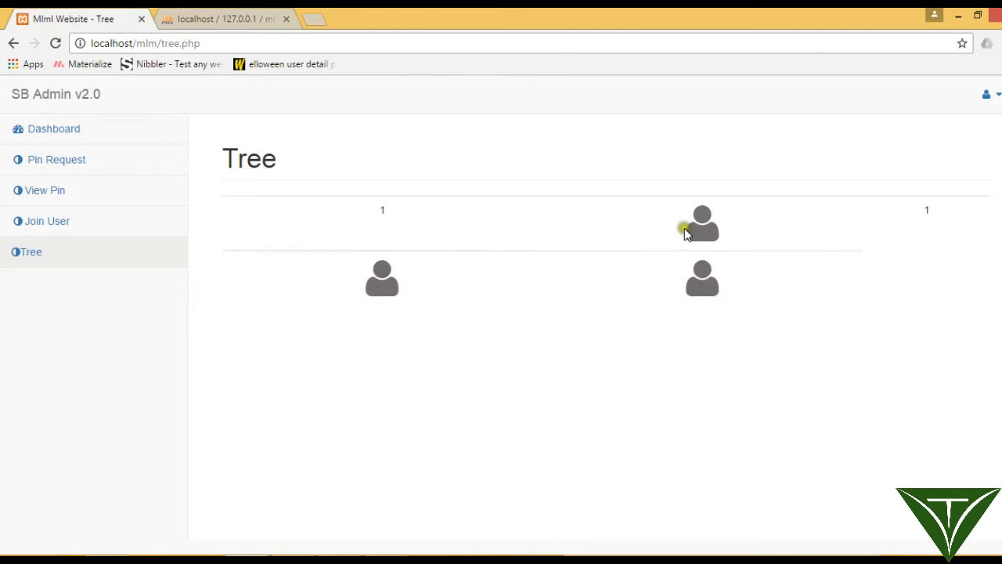
pyautogui.moveTo(535, 274)
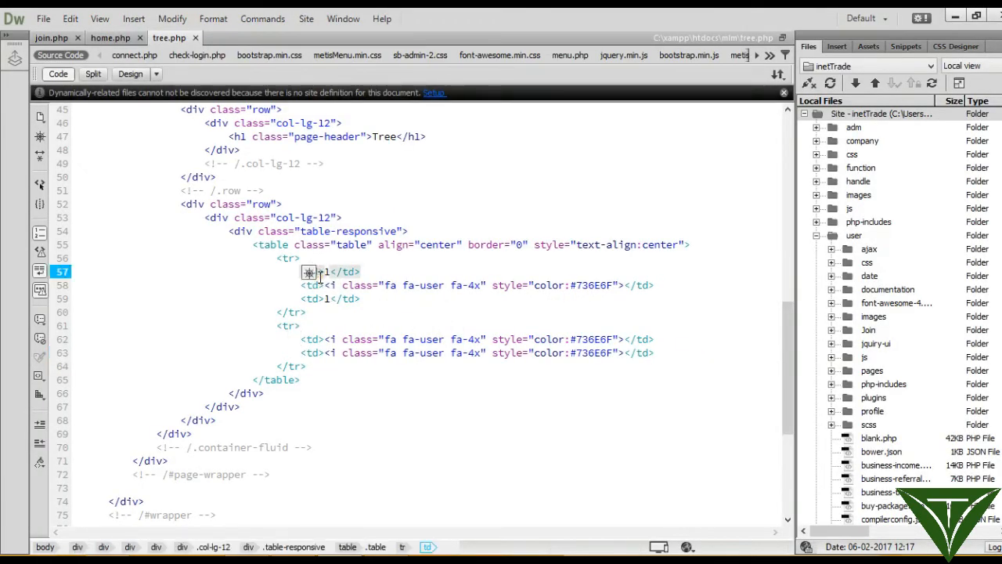
# Add colspan="2" to the first row's middle cell and both second-row cells
pyautogui.write('colspan="')
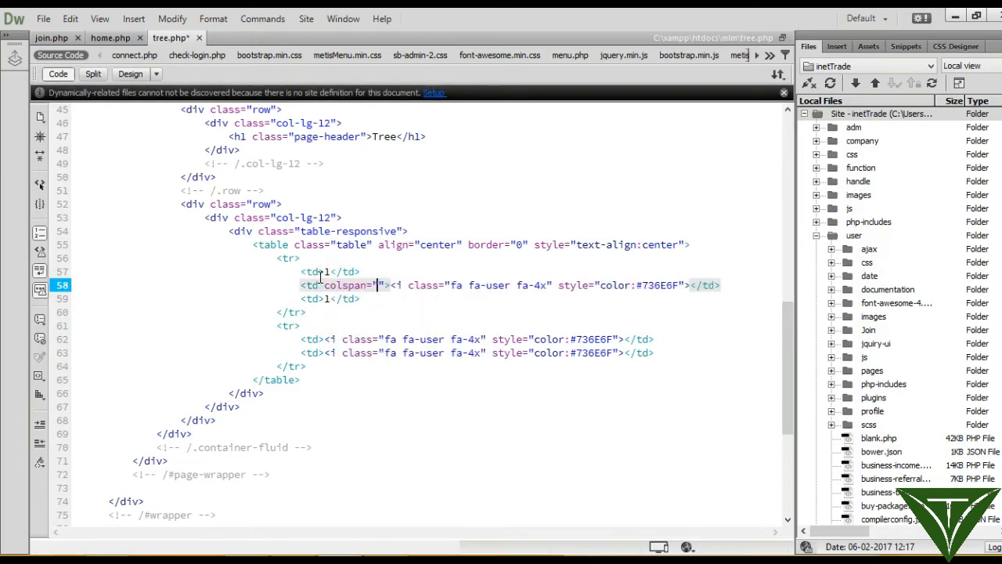
pyautogui.write('2')
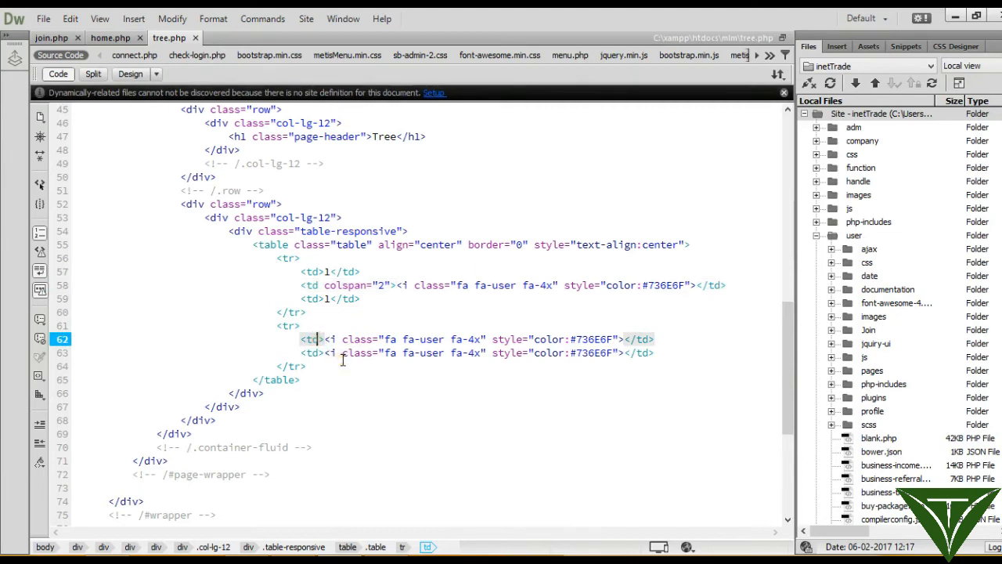
pyautogui.write('colspan="2')
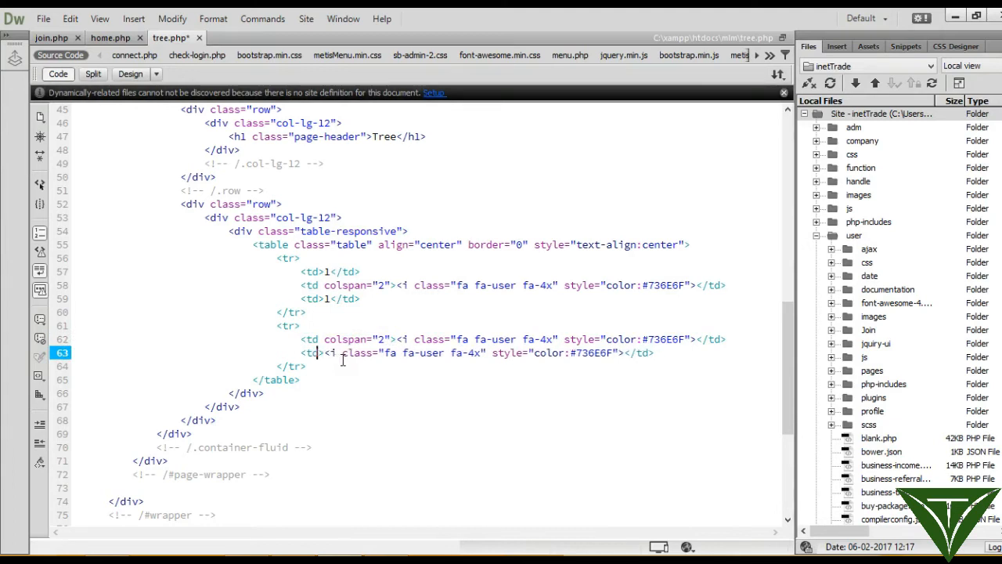
pyautogui.write('col')
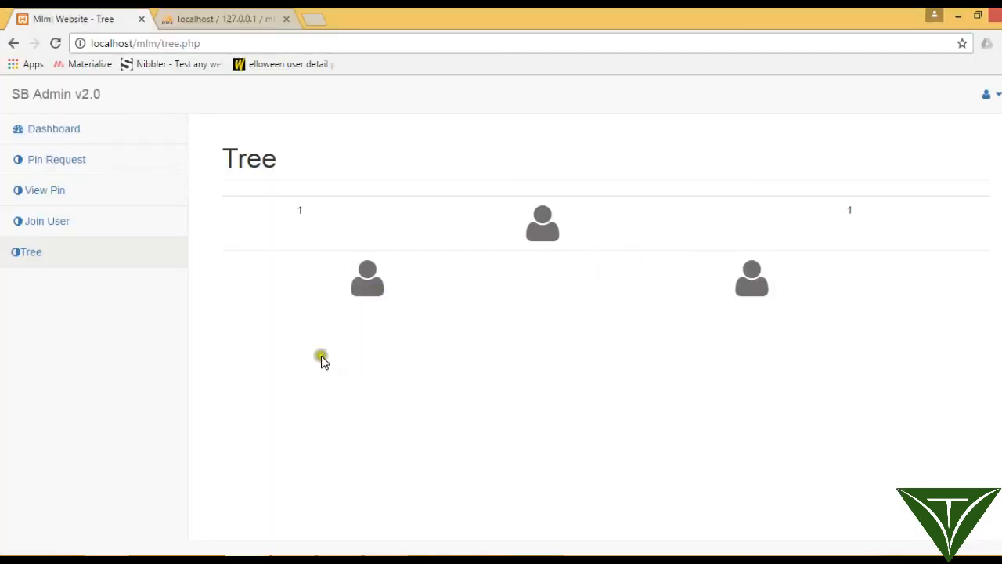
pyautogui.moveTo(333, 386)
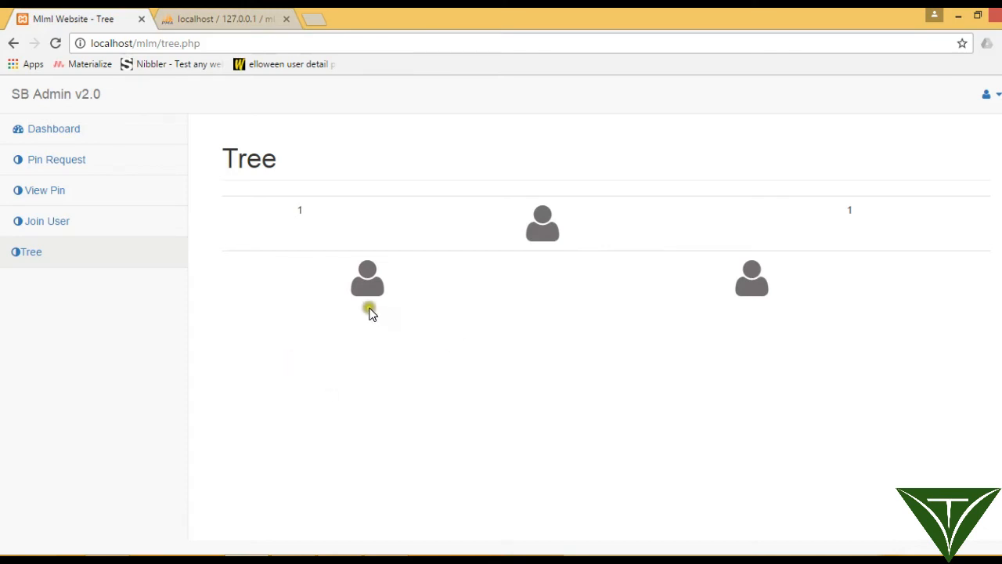
pyautogui.moveTo(874, 352)
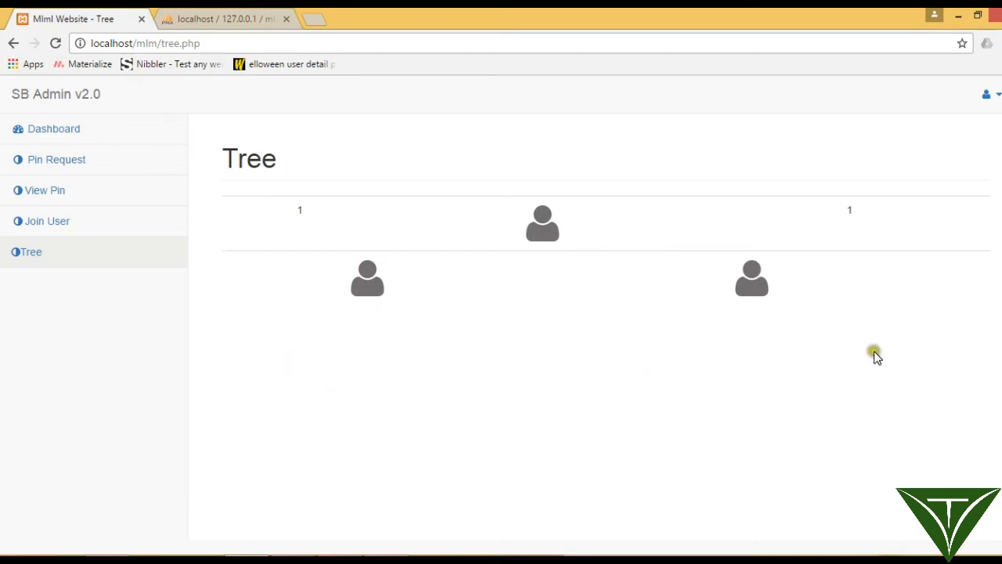
# Check the colspan layout of tree.php in Chrome
pyautogui.press('alt+tab')
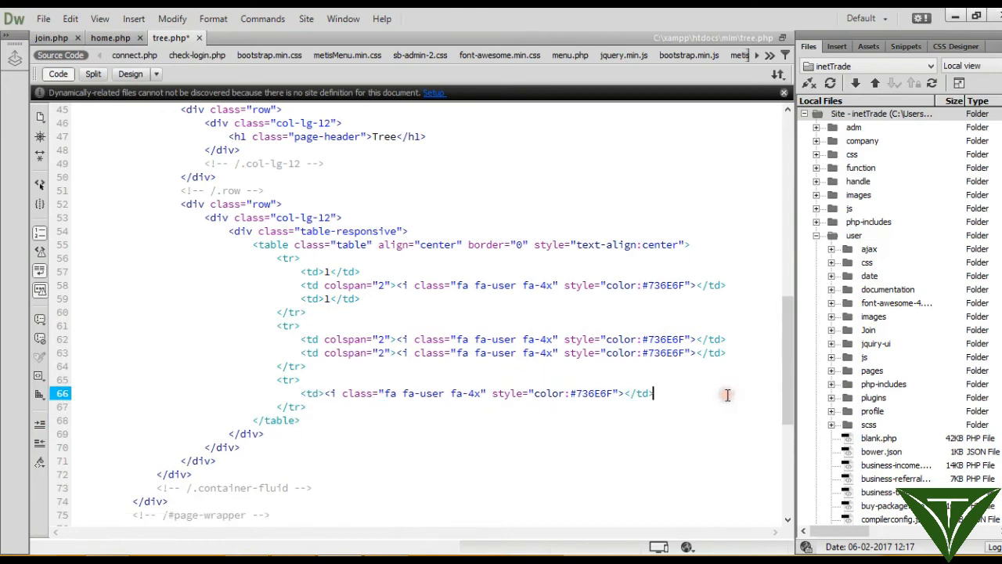
# Select the grey fa-user icon cell line to duplicate it into a third row
pyautogui.tripleClick(476, 393)
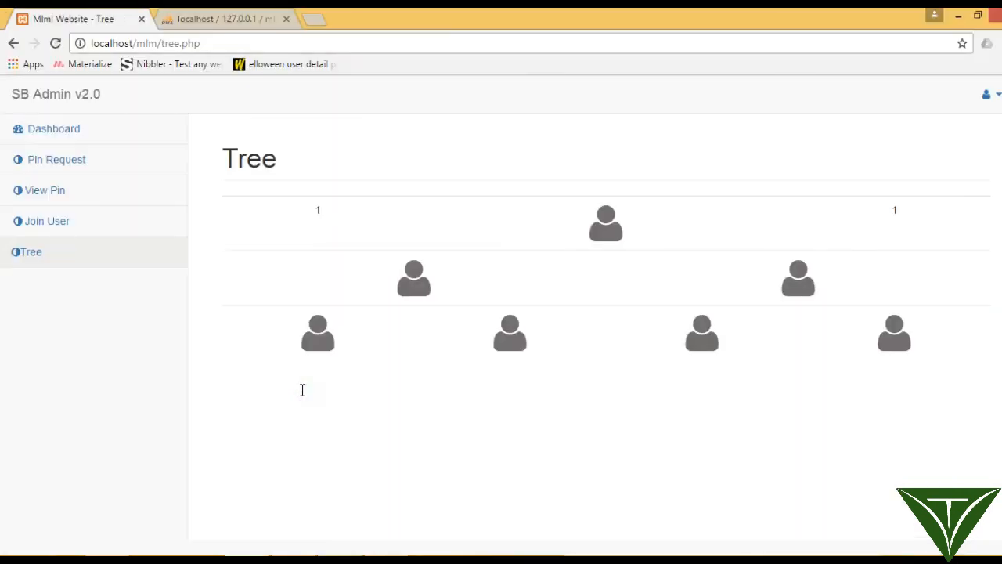
pyautogui.moveTo(494, 357)
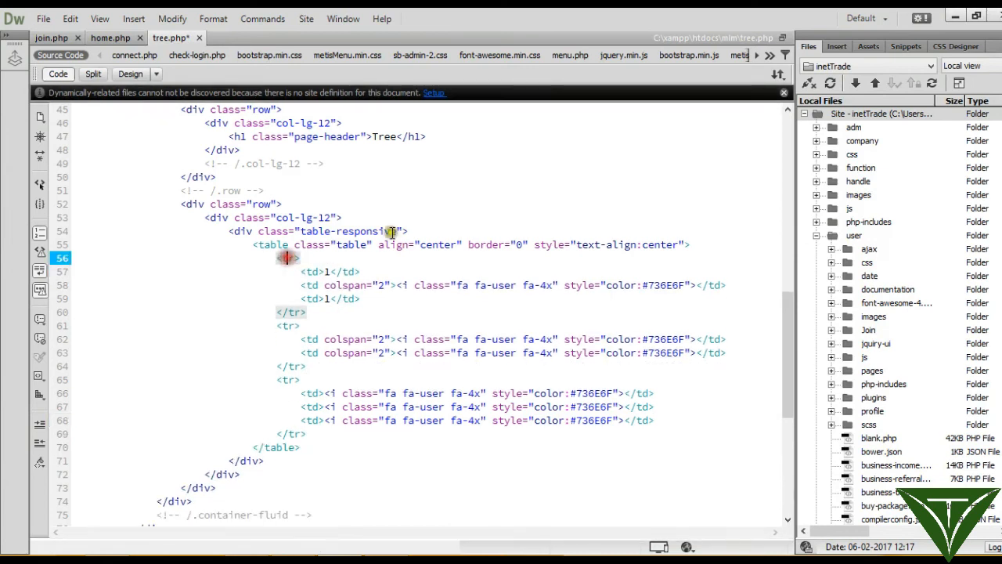
# Give the table rows height="150", then select the 150 value to reuse it
pyautogui.write('height="1"')
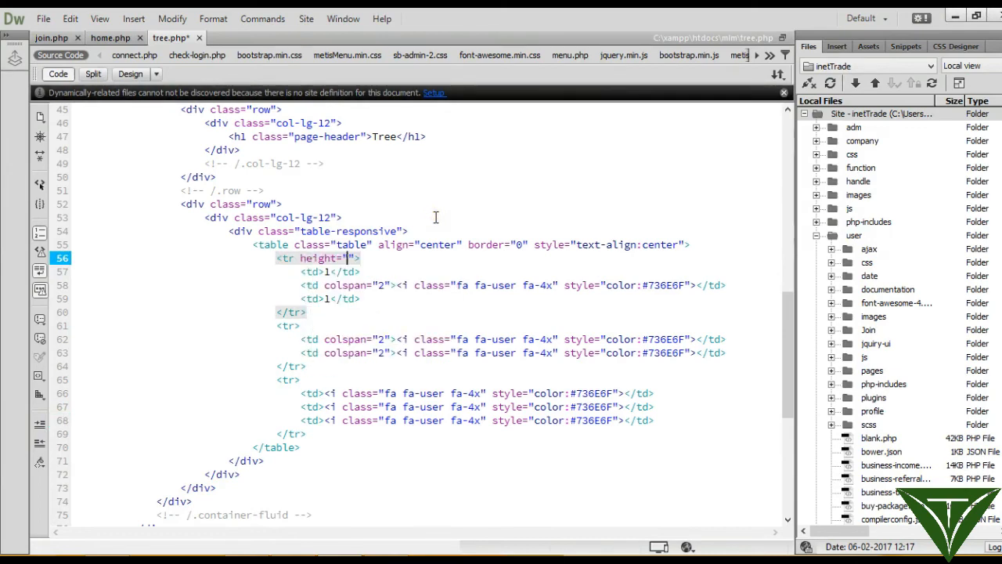
pyautogui.write('150')
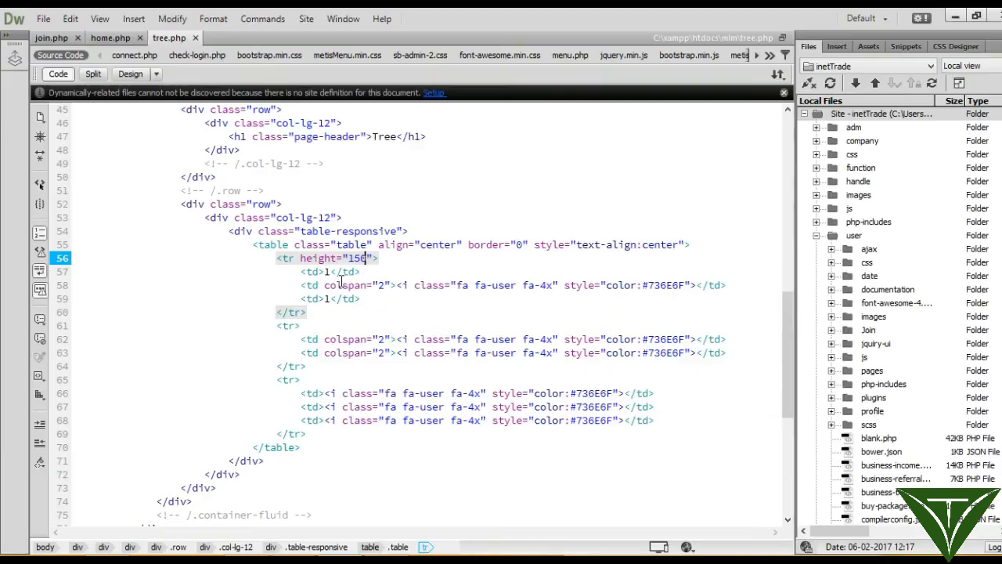
pyautogui.doubleClick(336, 257)
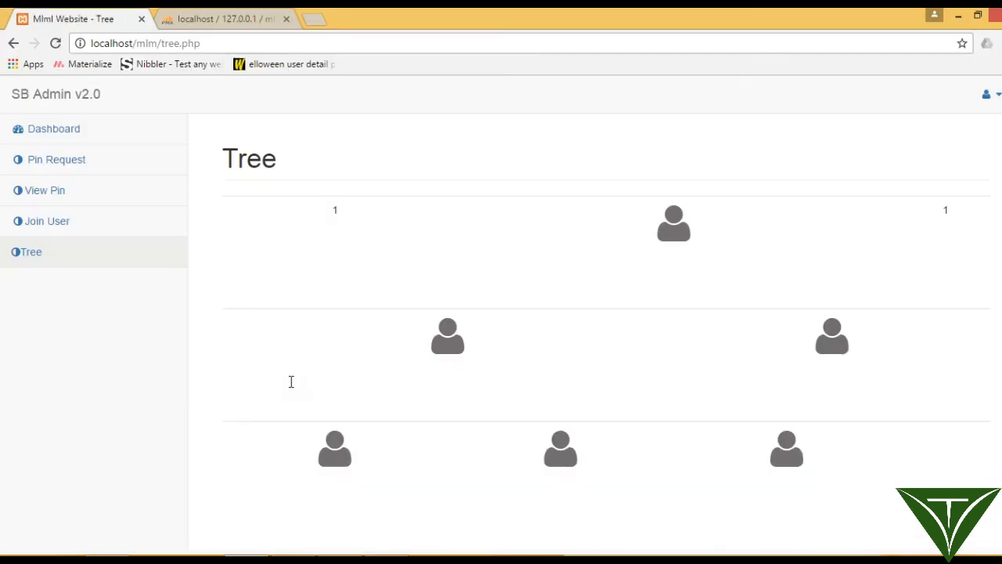
pyautogui.moveTo(865, 384)
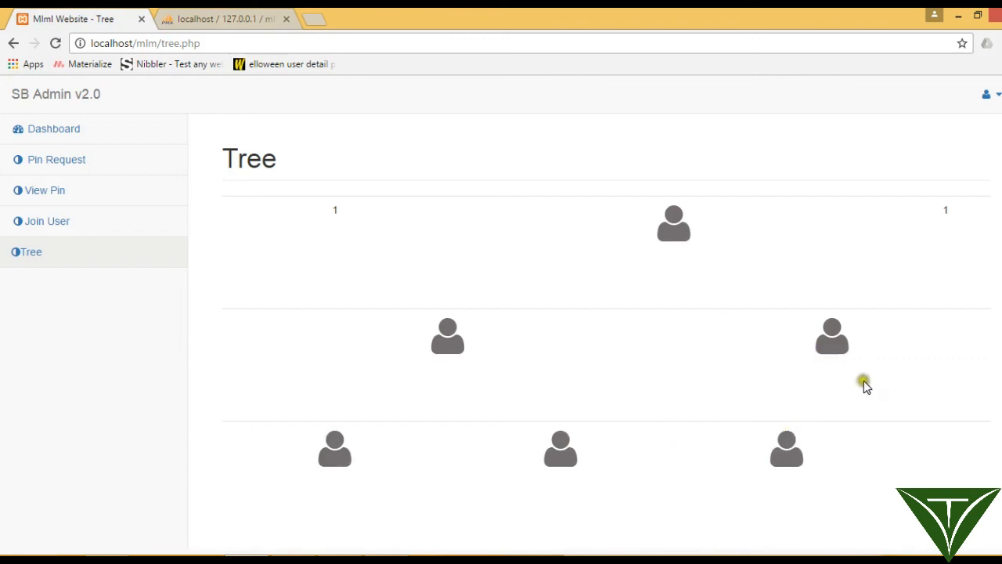
pyautogui.moveTo(877, 458)
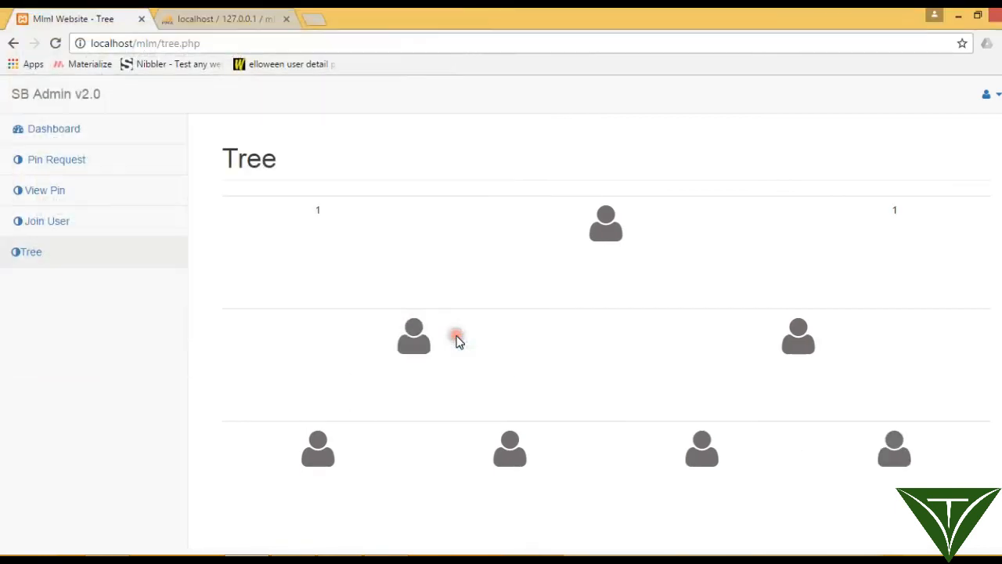
pyautogui.moveTo(678, 372)
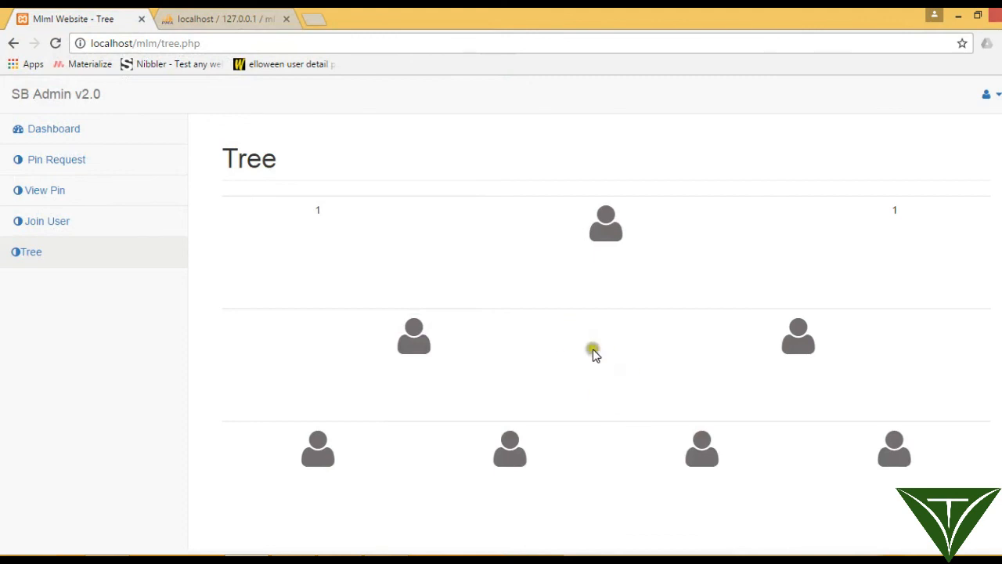
pyautogui.moveTo(567, 361)
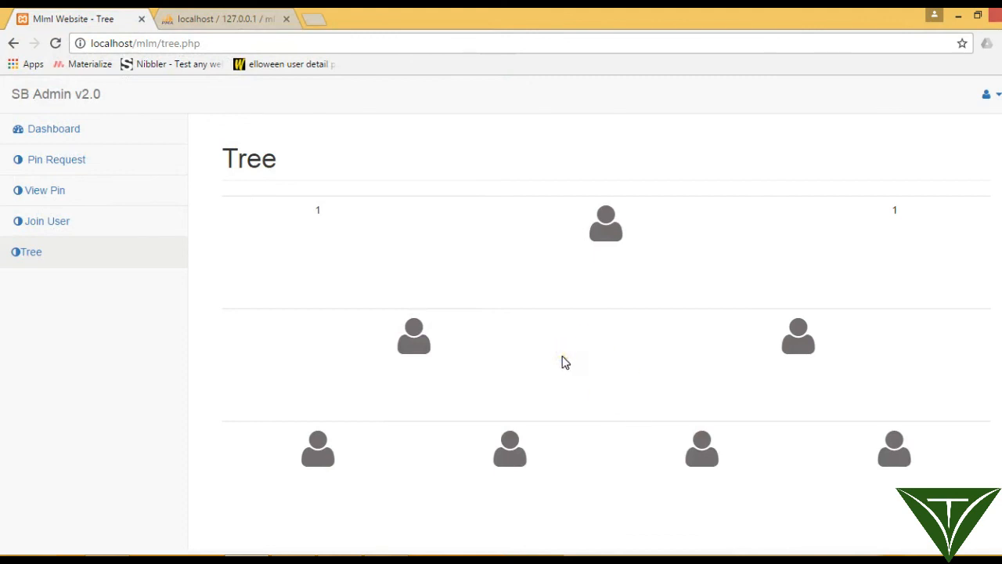